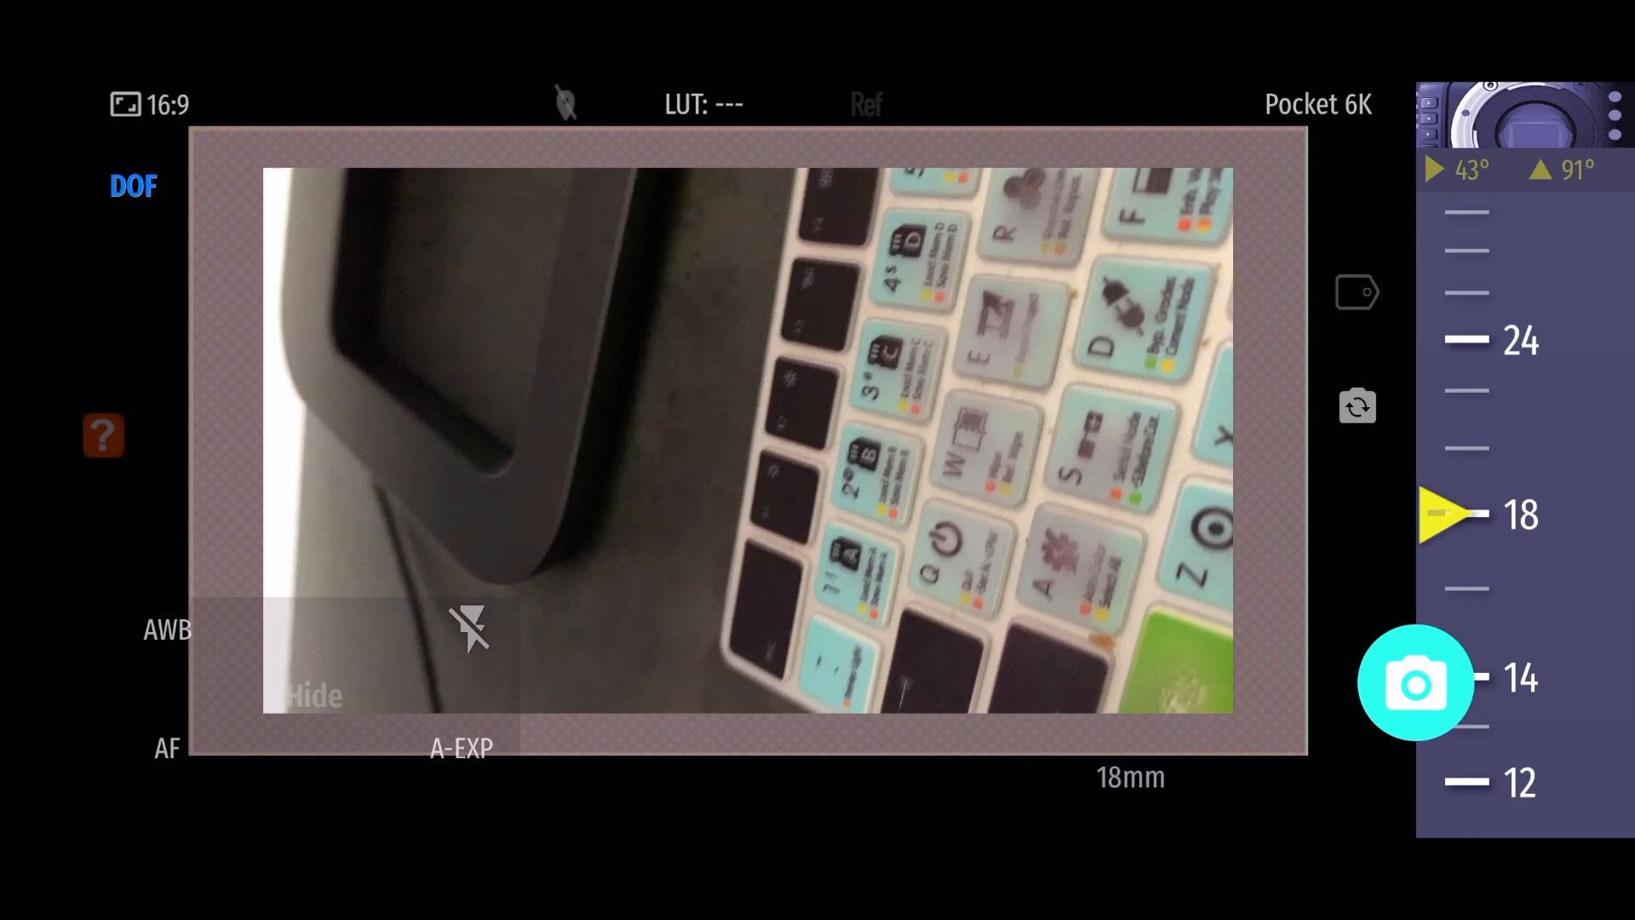
Toggle the capture mode between photo and video several times
{"action": "left_click", "coordinate": [1416, 683]}
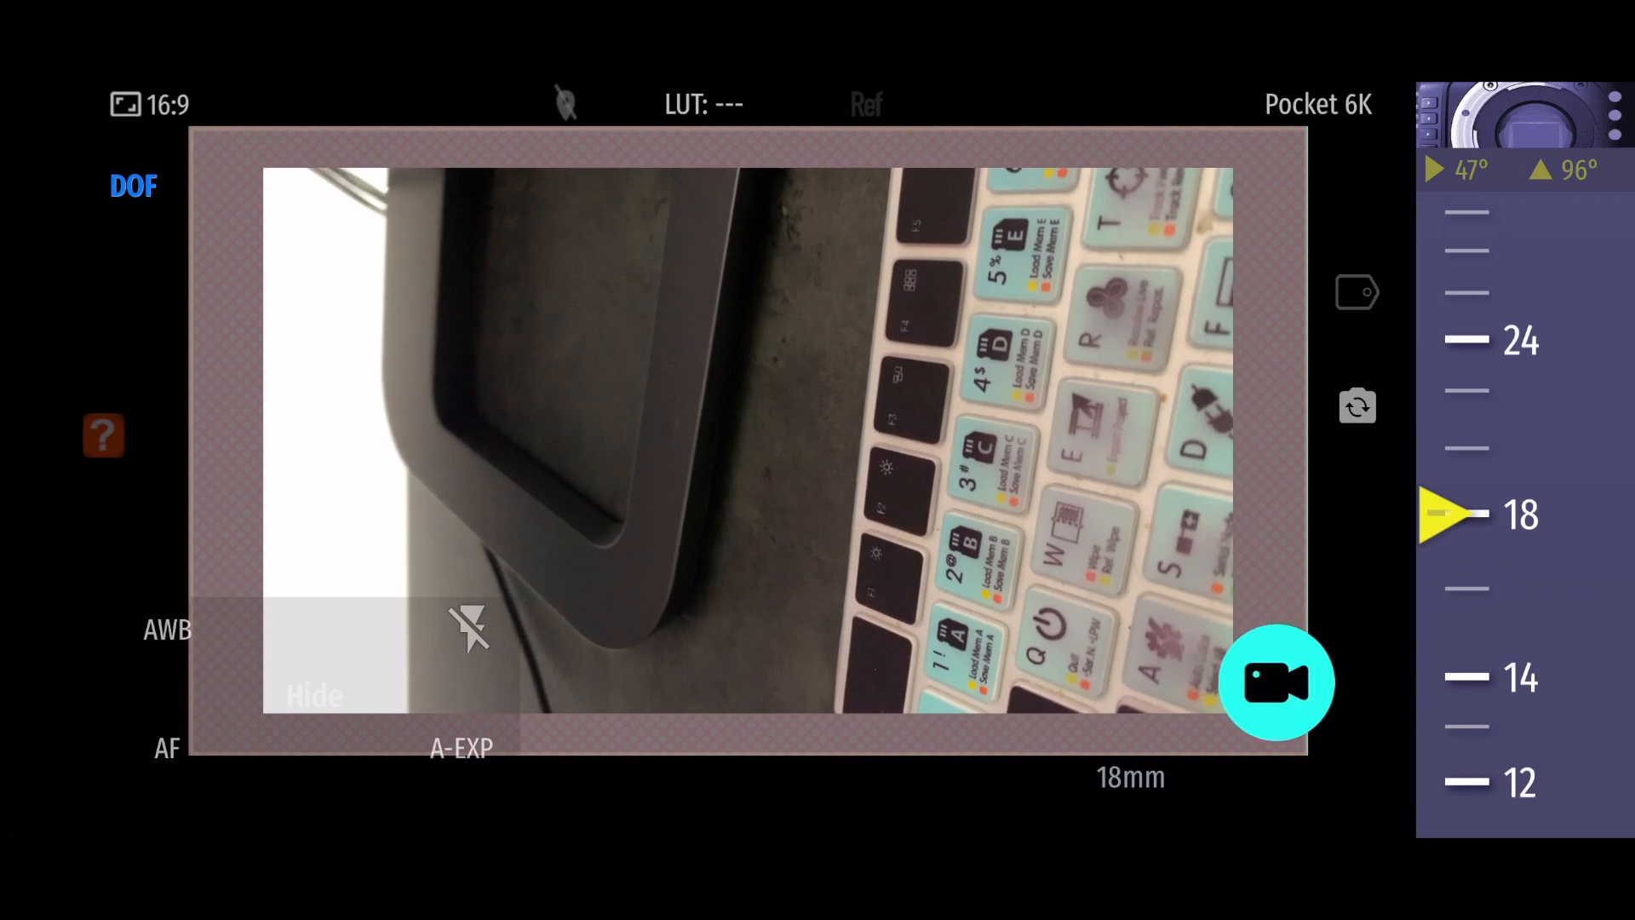
{"action": "left_click", "coordinate": [1278, 683]}
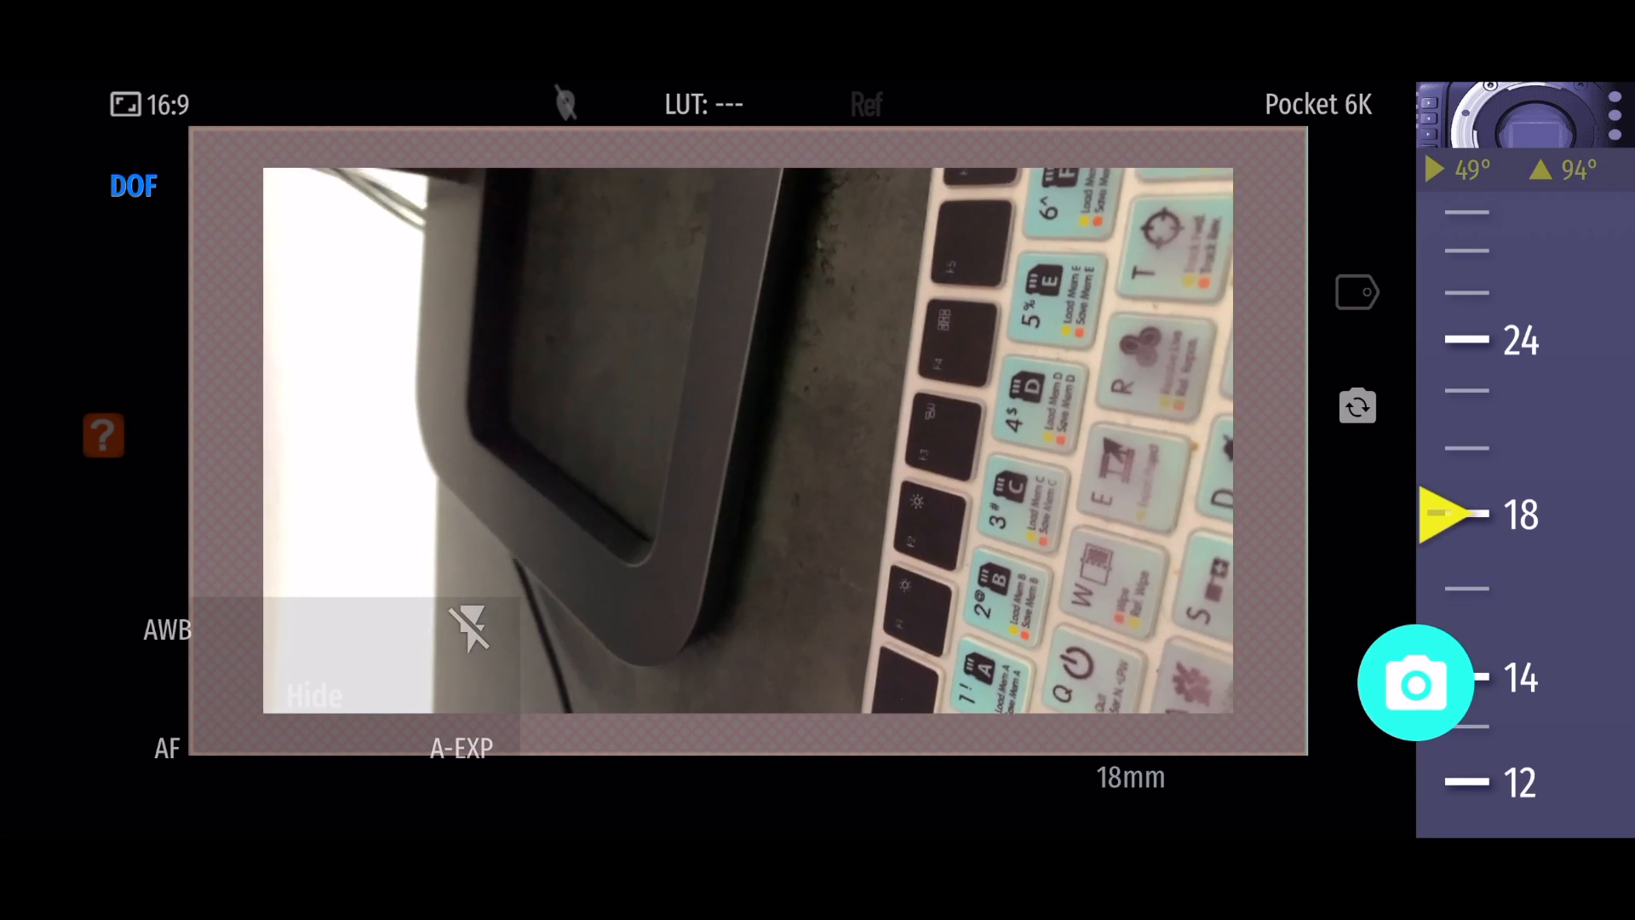
{"action": "left_click", "coordinate": [1415, 683]}
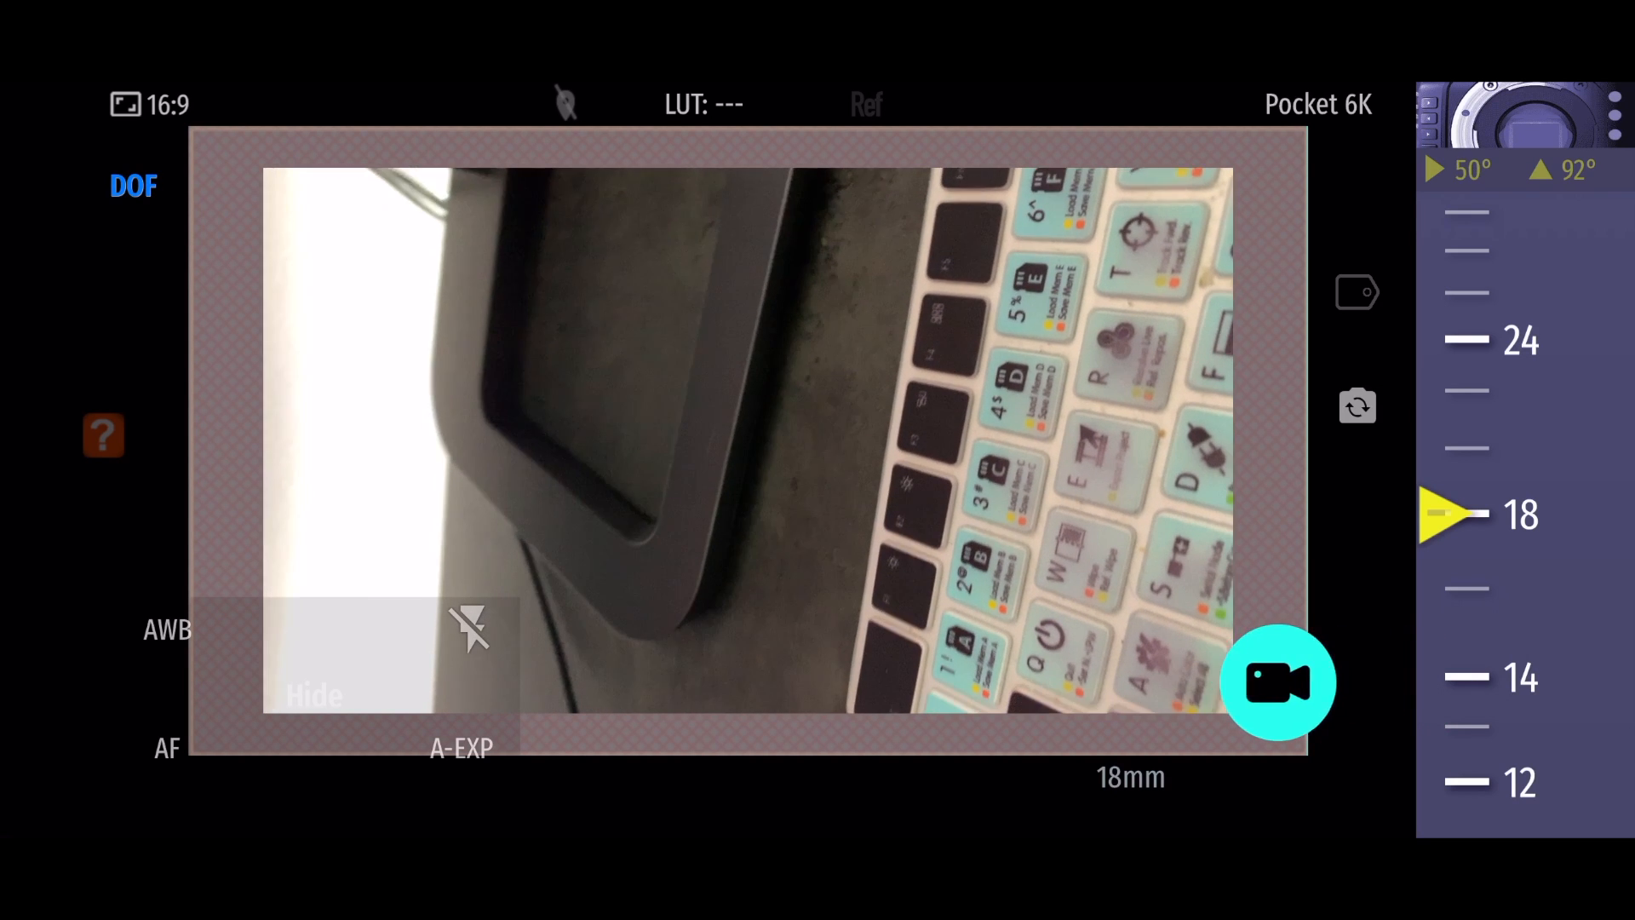
{"action": "left_click", "coordinate": [1280, 683]}
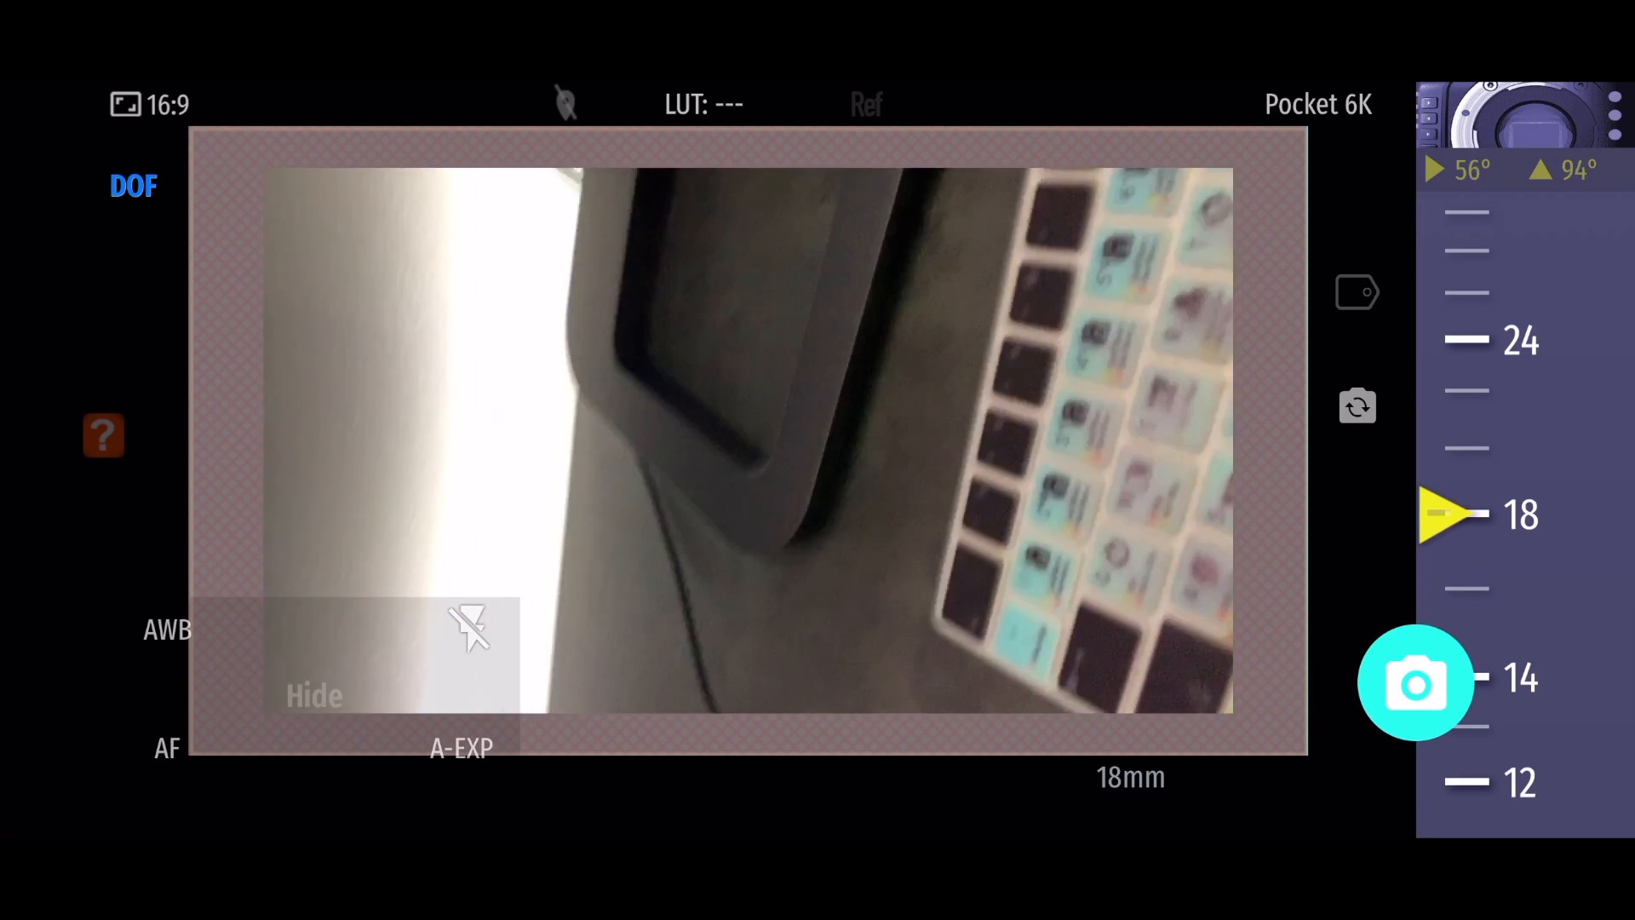
{"action": "left_click", "coordinate": [1416, 683]}
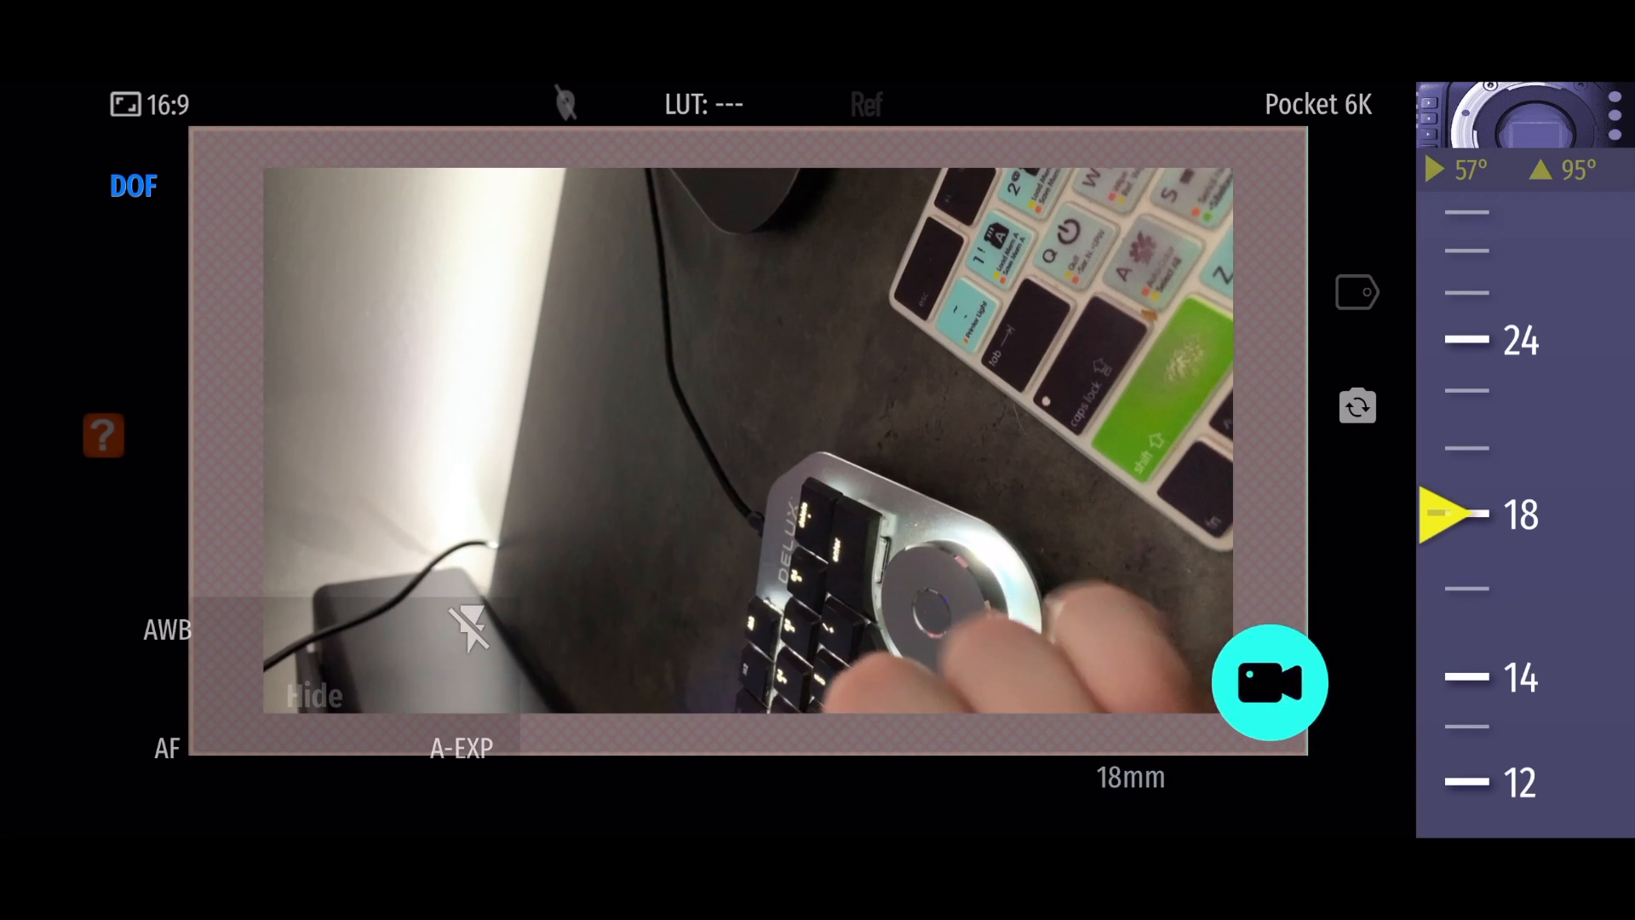
{"action": "left_click", "coordinate": [1269, 683]}
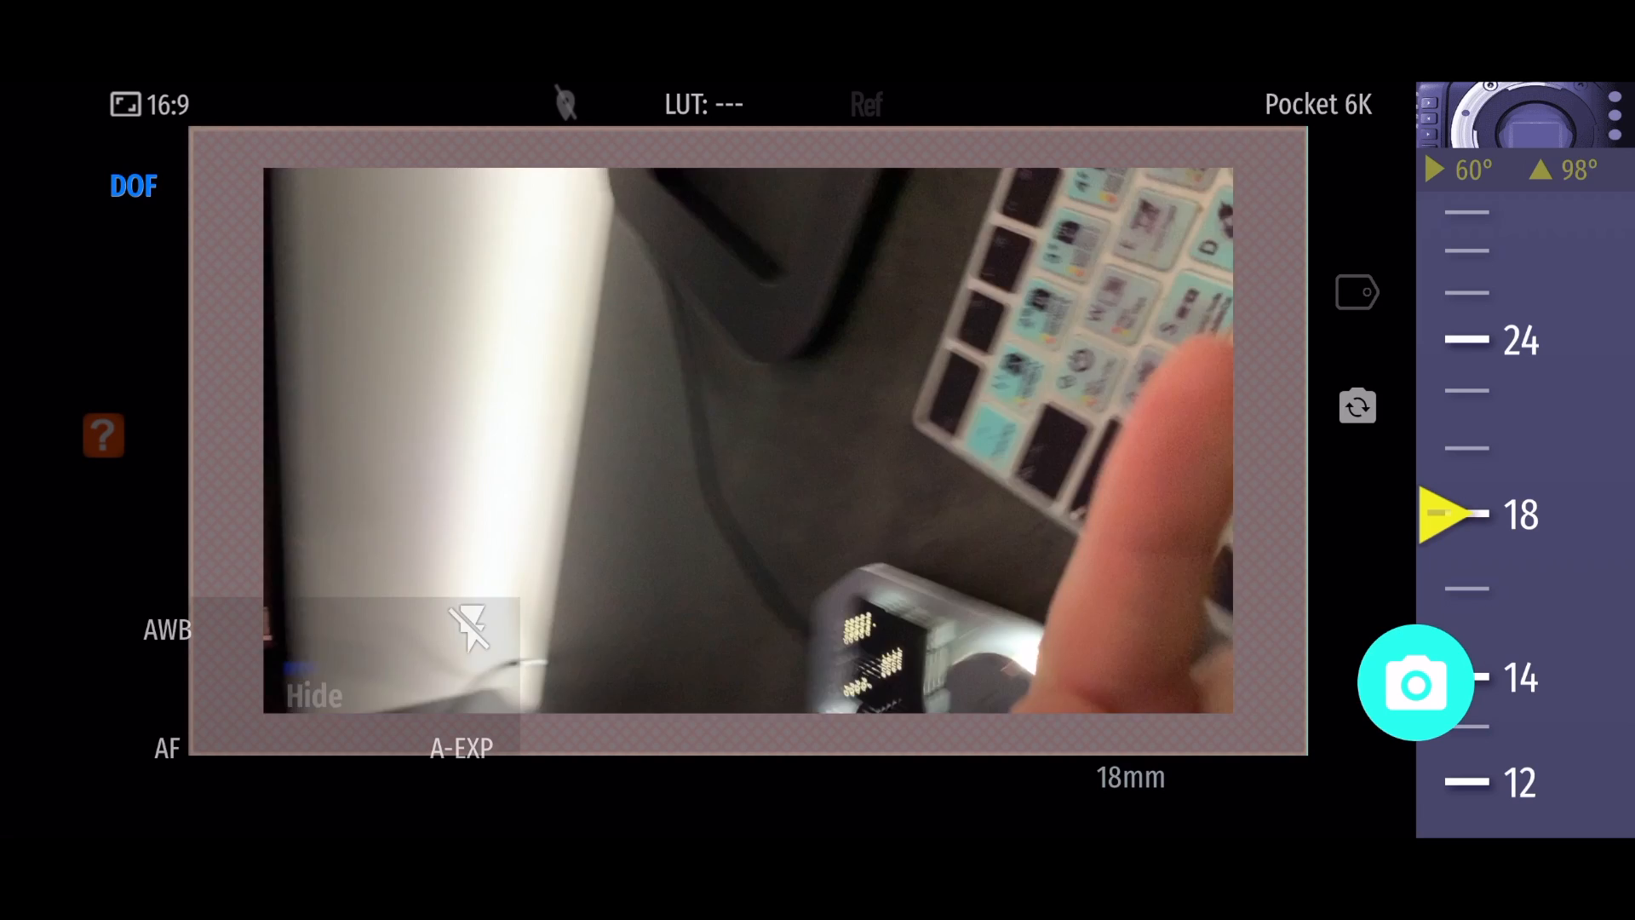
{"action": "left_click", "coordinate": [1415, 683]}
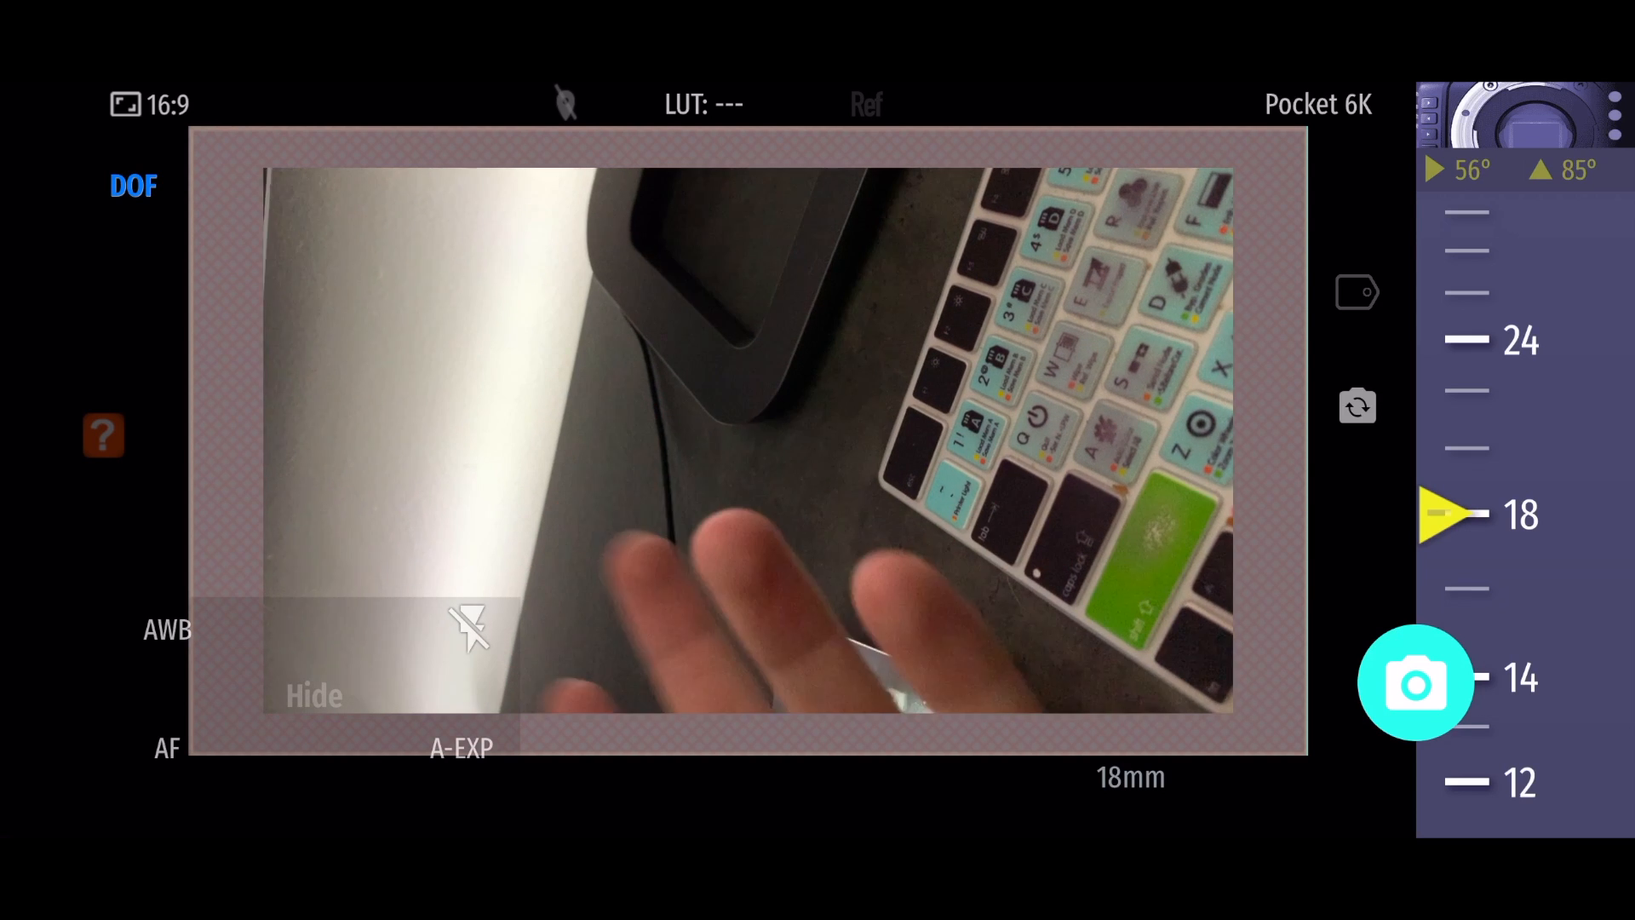
{"action": "left_click", "coordinate": [1415, 683]}
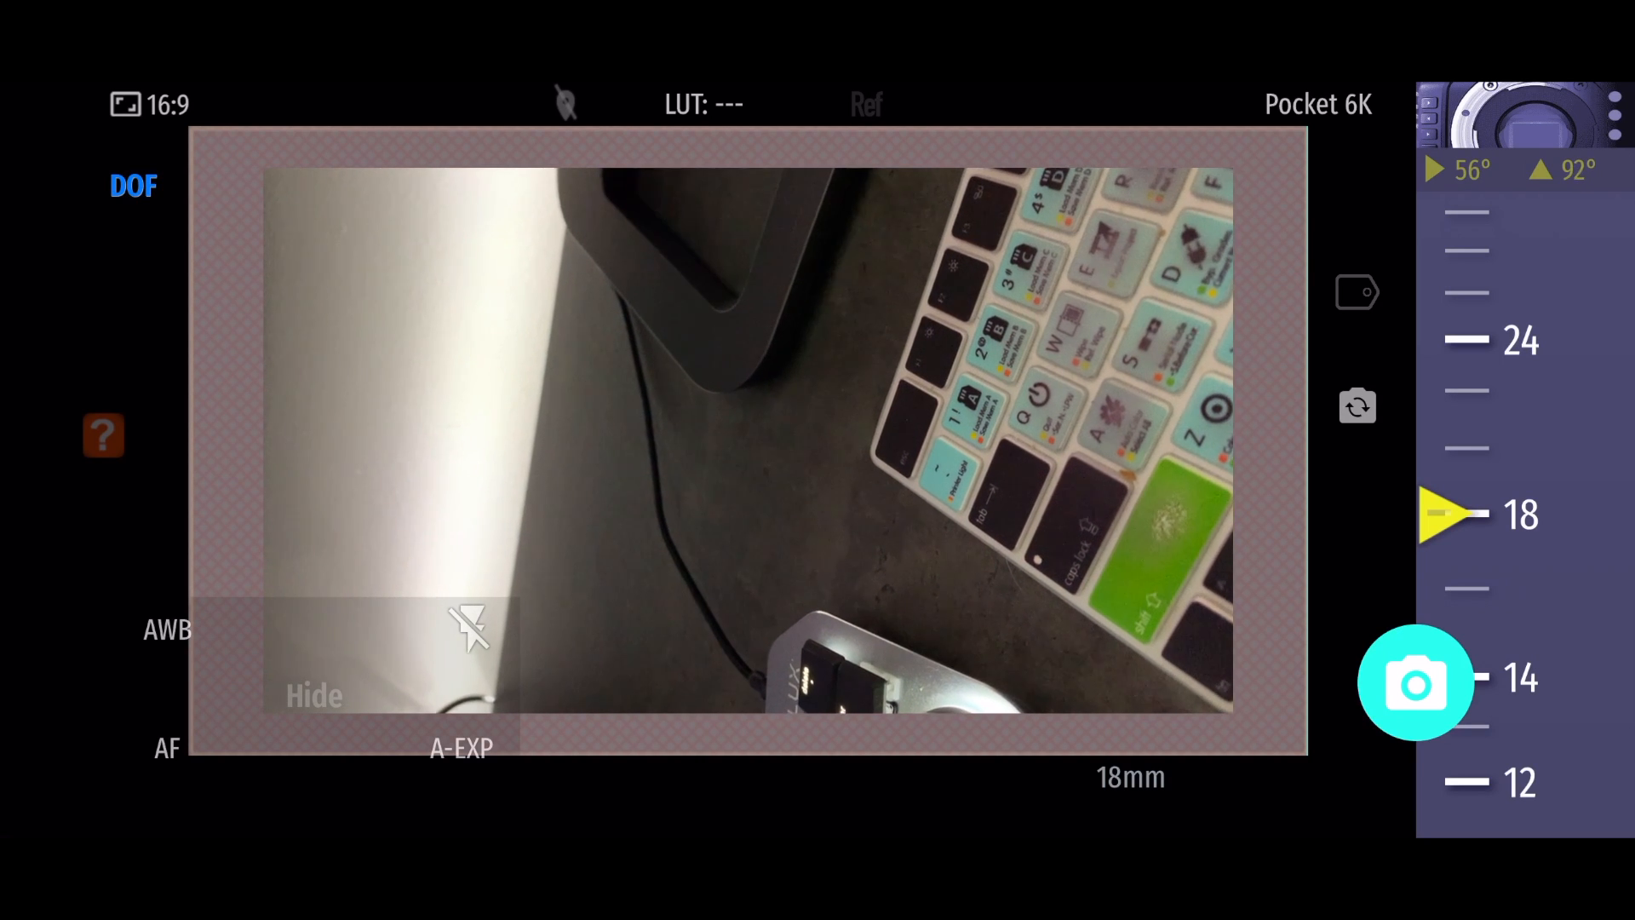
{"action": "left_click", "coordinate": [1415, 683]}
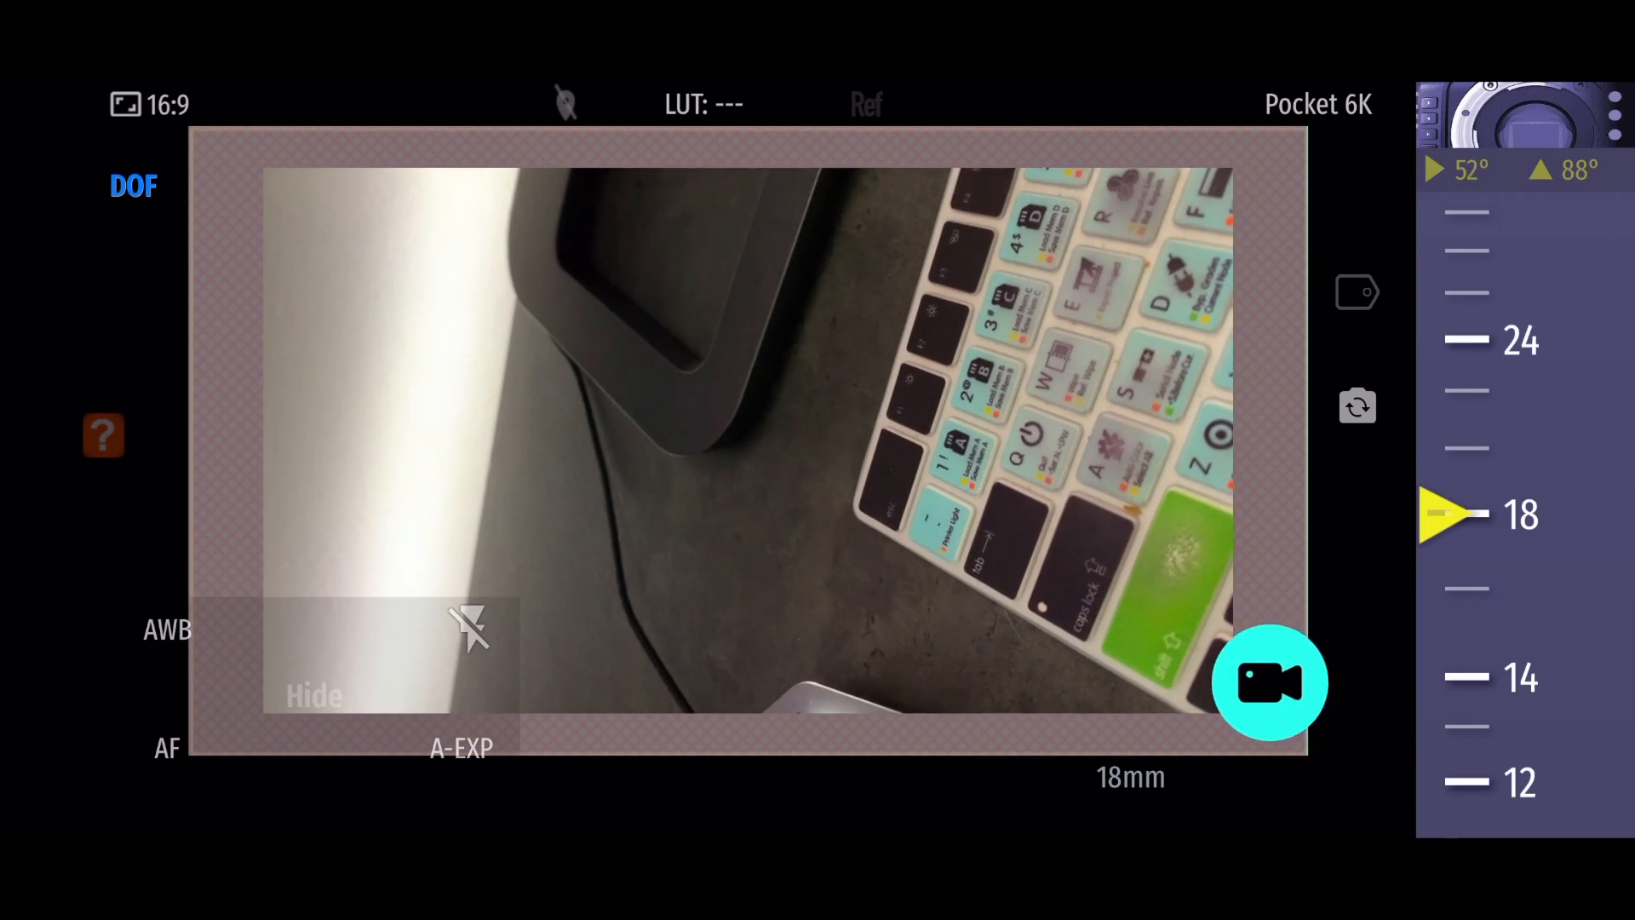
Show the camera model list from the 'Pocket 6K' name, with BM Pocket Cinema 6K current
{"action": "left_click", "coordinate": [1270, 683]}
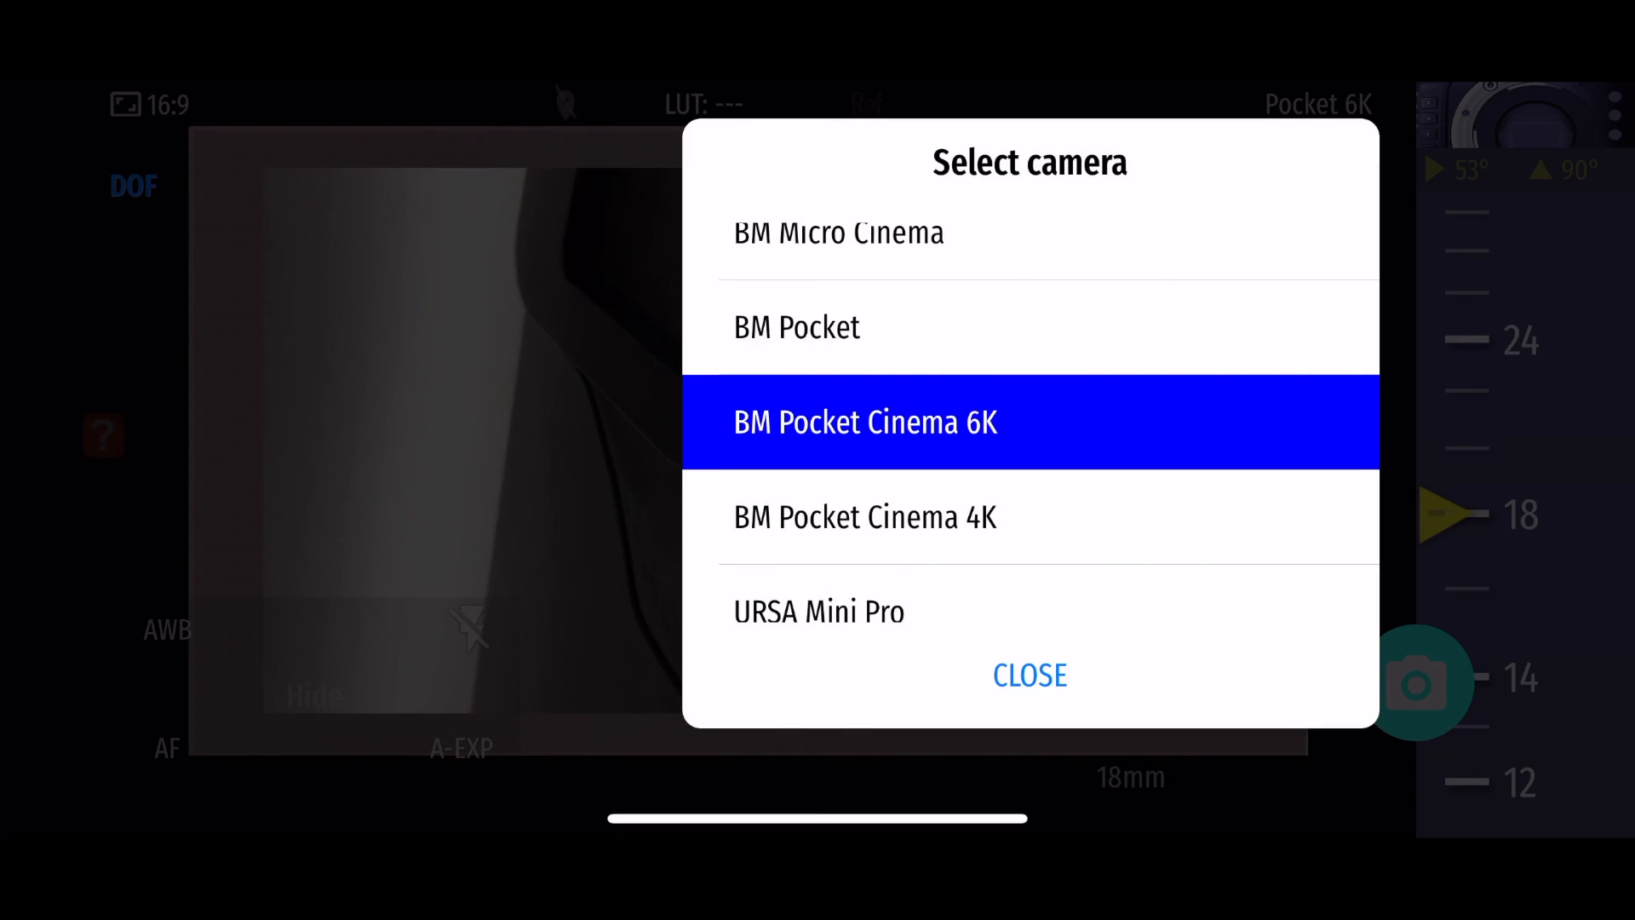
{"action": "scroll", "scroll_direction": "up", "scroll_amount": 3}
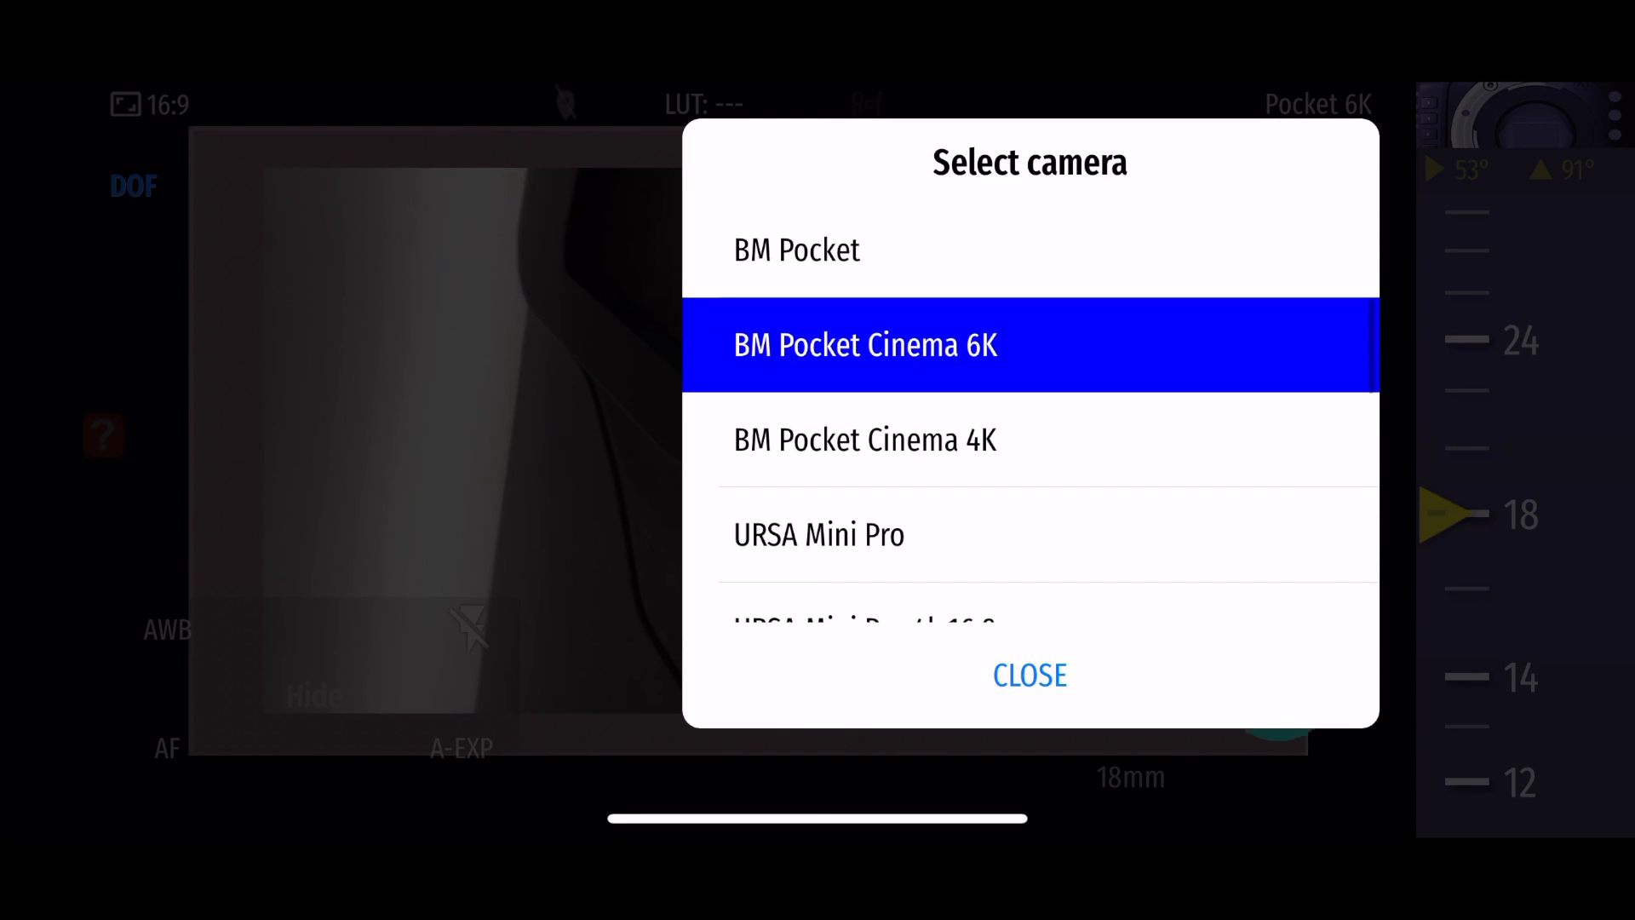
{"action": "scroll", "scroll_direction": "up", "scroll_amount": 3}
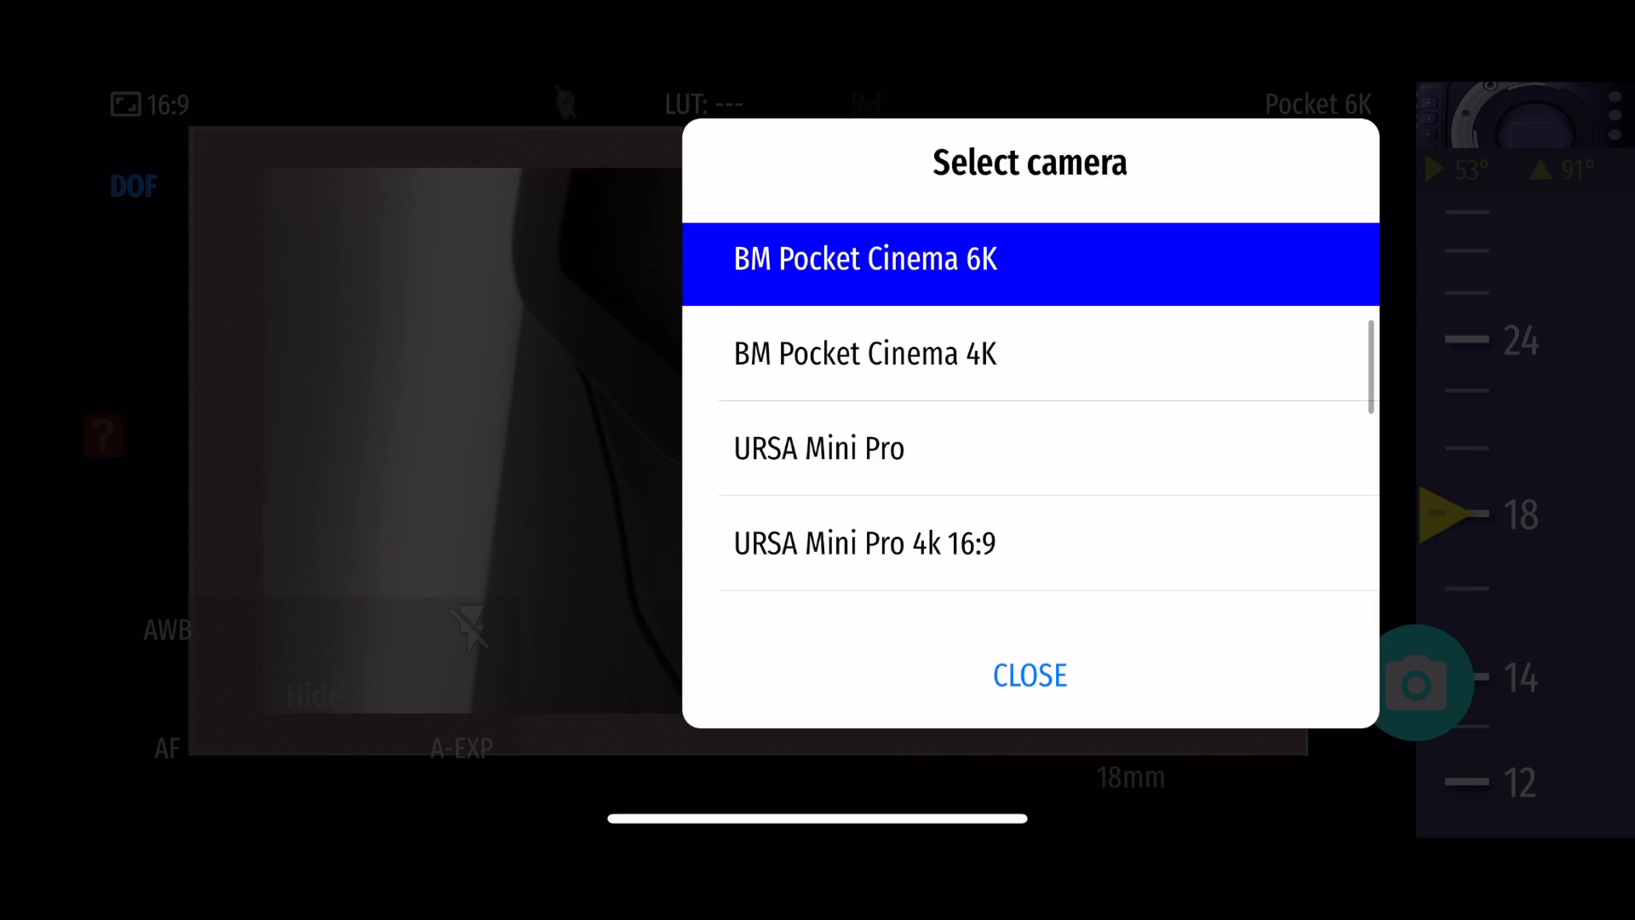
{"action": "scroll", "scroll_direction": "down", "scroll_amount": 3}
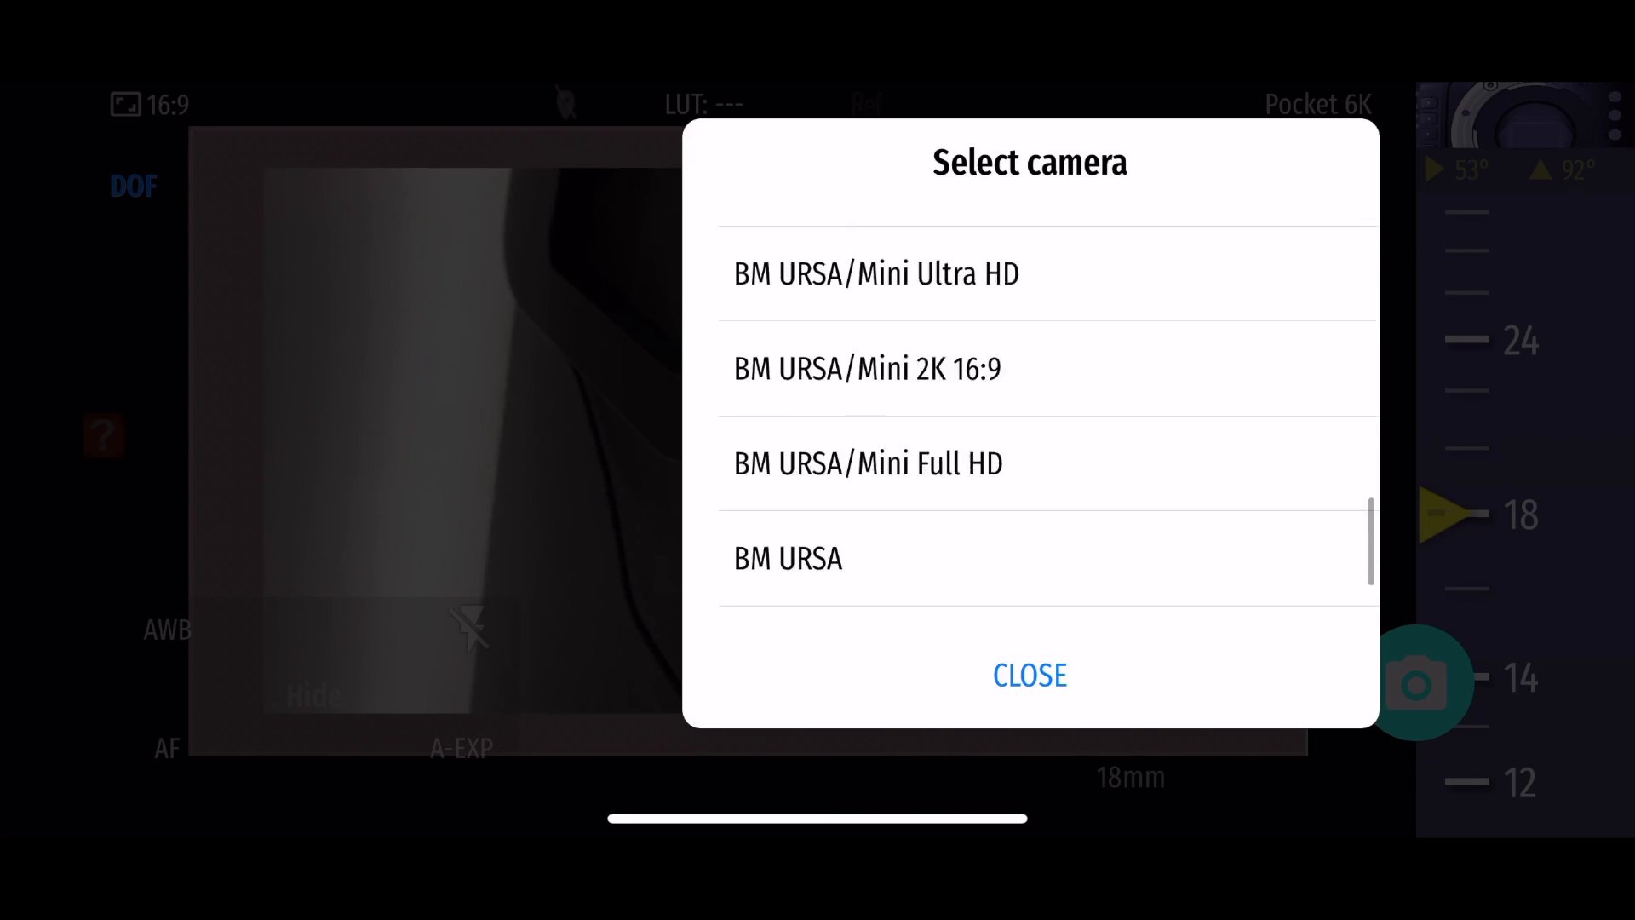
{"action": "scroll", "scroll_direction": "up", "scroll_amount": 3}
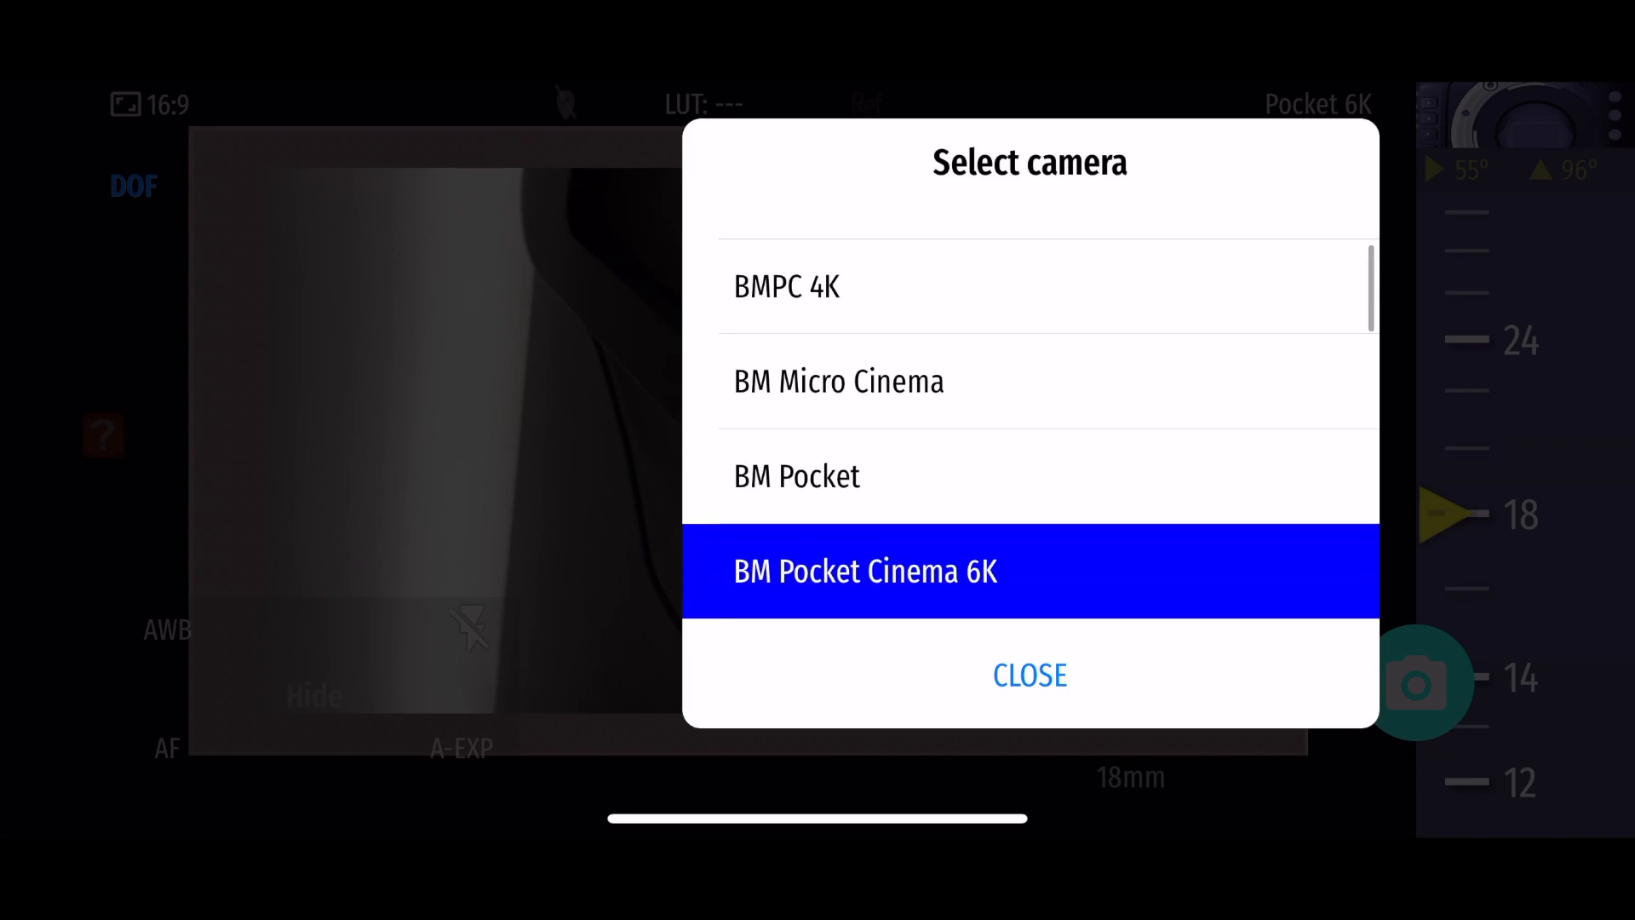
{"action": "scroll", "scroll_direction": "down", "scroll_amount": 3}
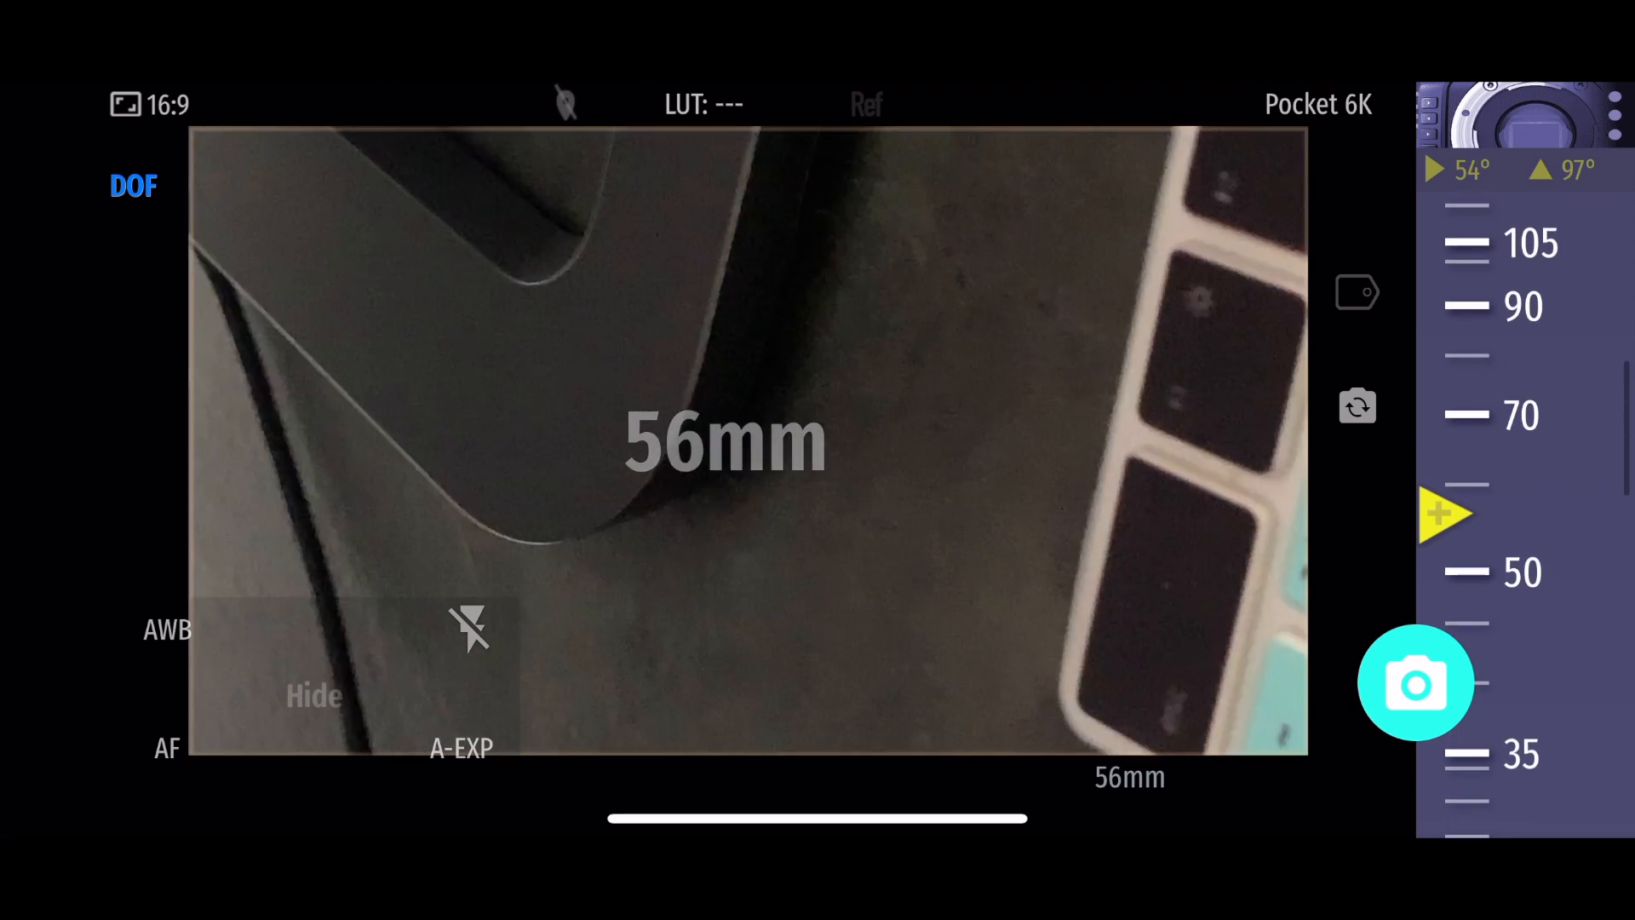
Zoom to about 60mm and save 61mm as a sticky focal length
{"action": "left_click", "coordinate": [1416, 683]}
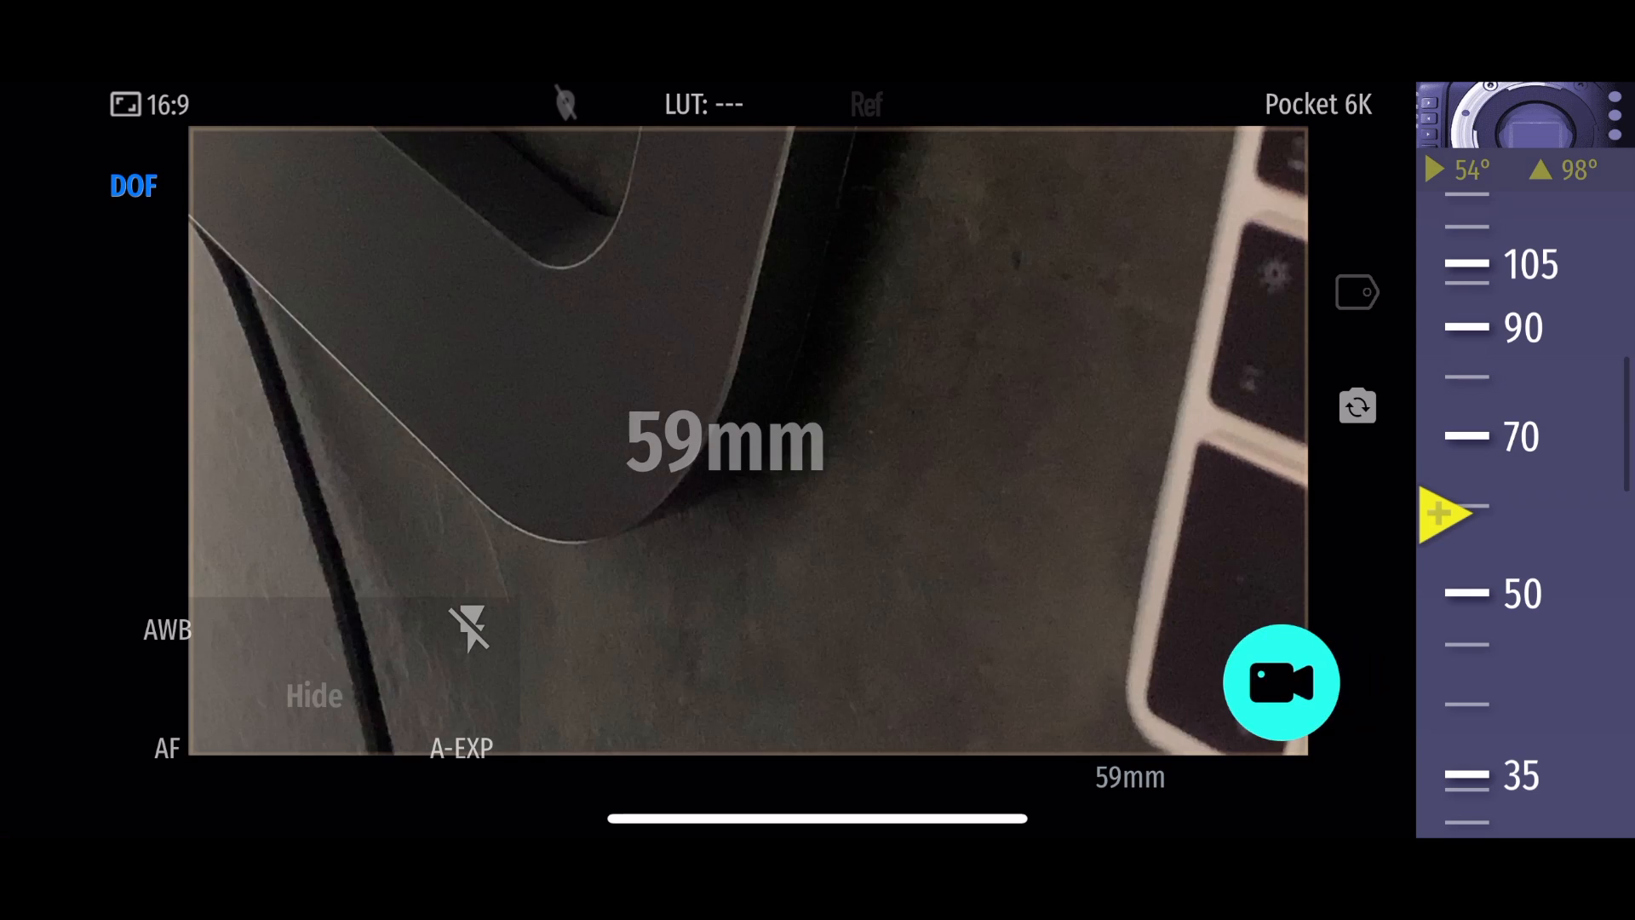
{"action": "left_click", "coordinate": [1281, 683]}
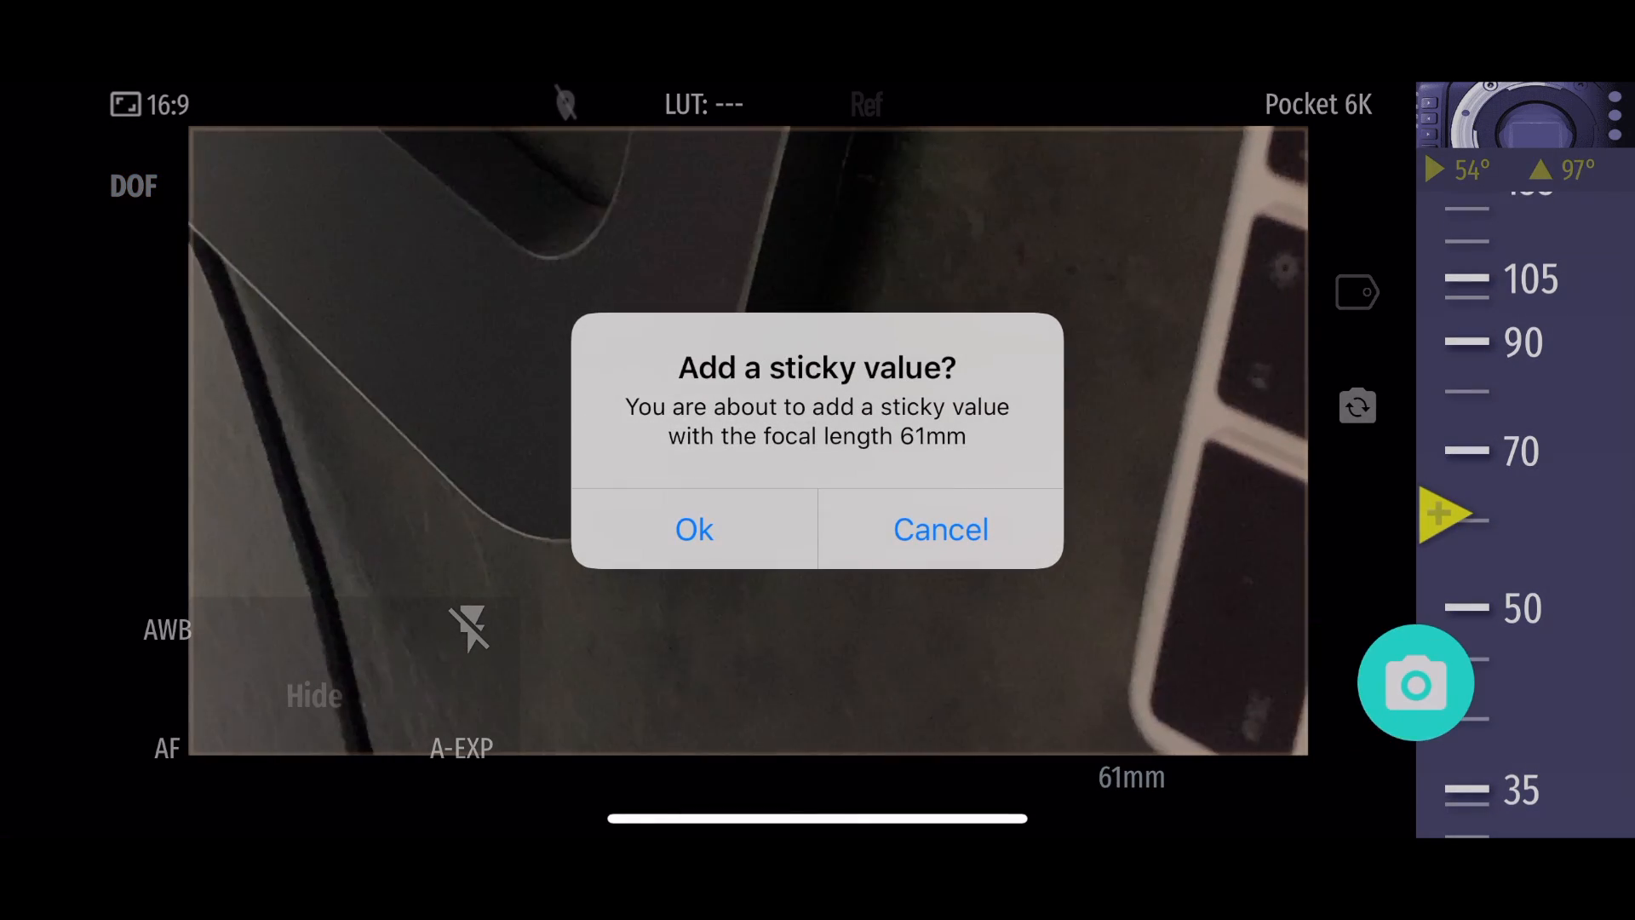
{"action": "left_click", "coordinate": [694, 528]}
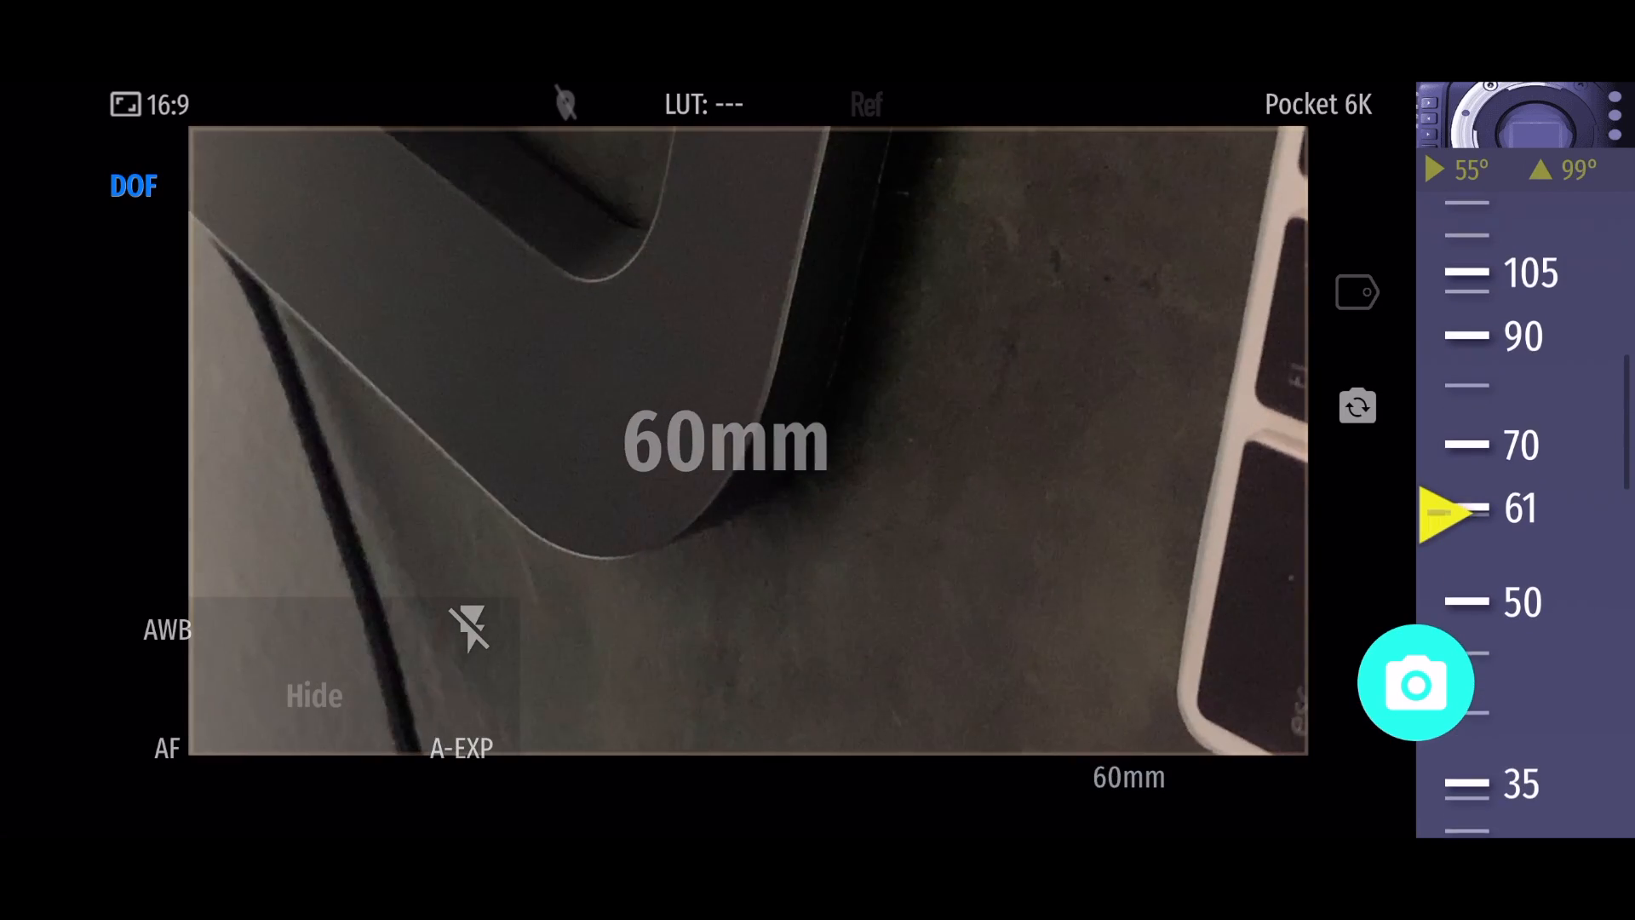
Erase the 61mm sticky focal length, leaving the viewfinder at 20mm
{"action": "left_click", "coordinate": [1445, 511]}
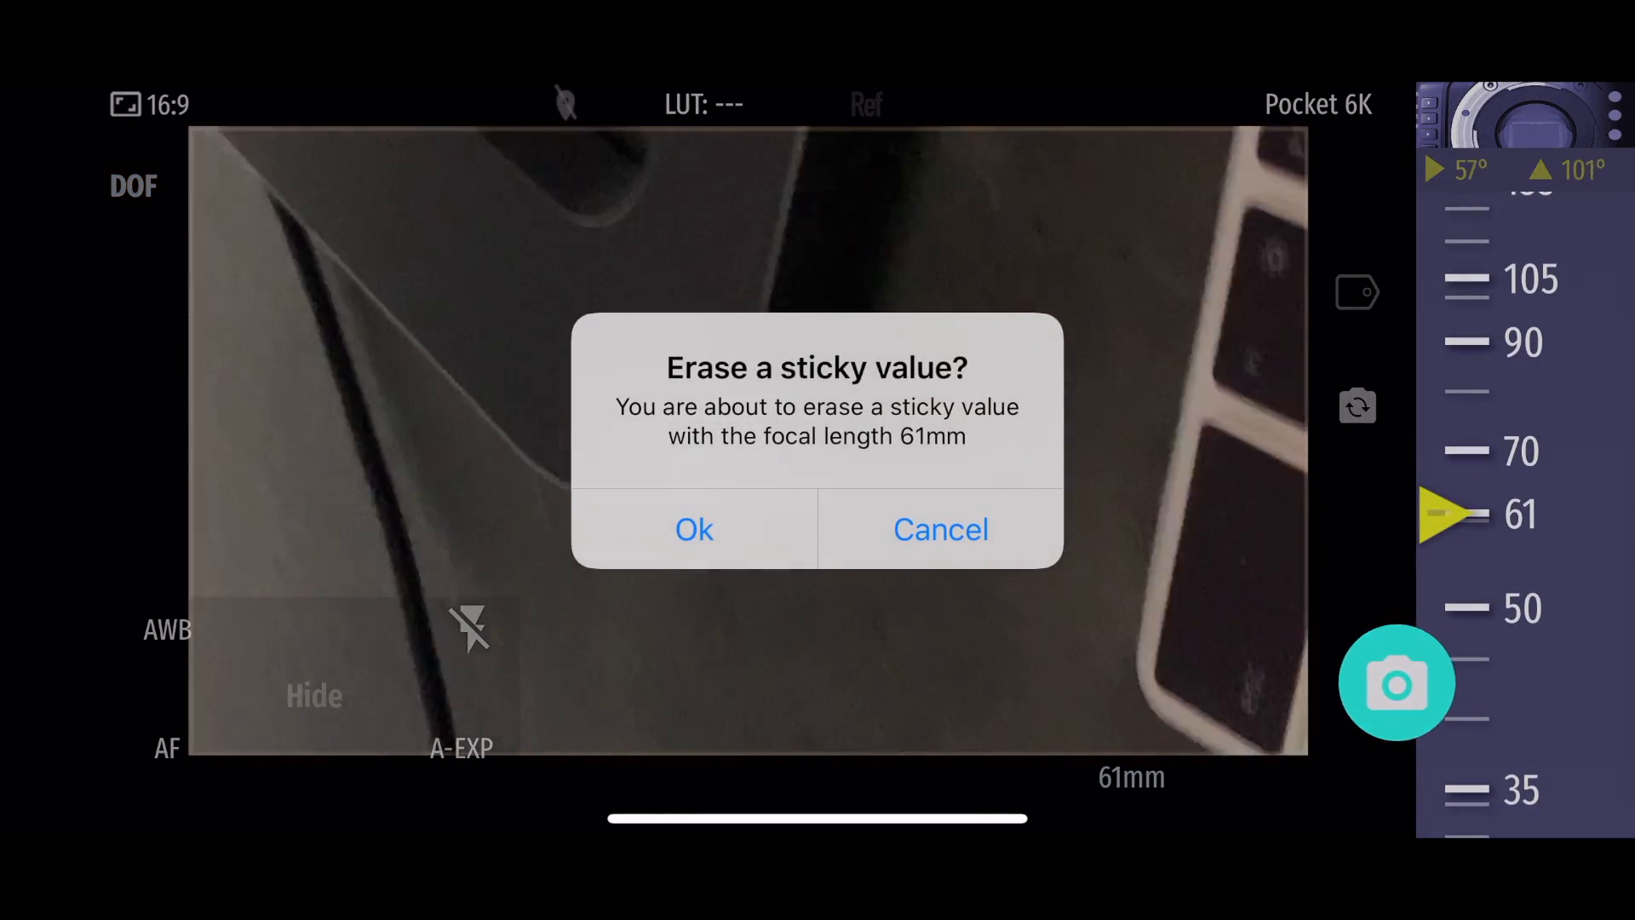
{"action": "left_click", "coordinate": [693, 528]}
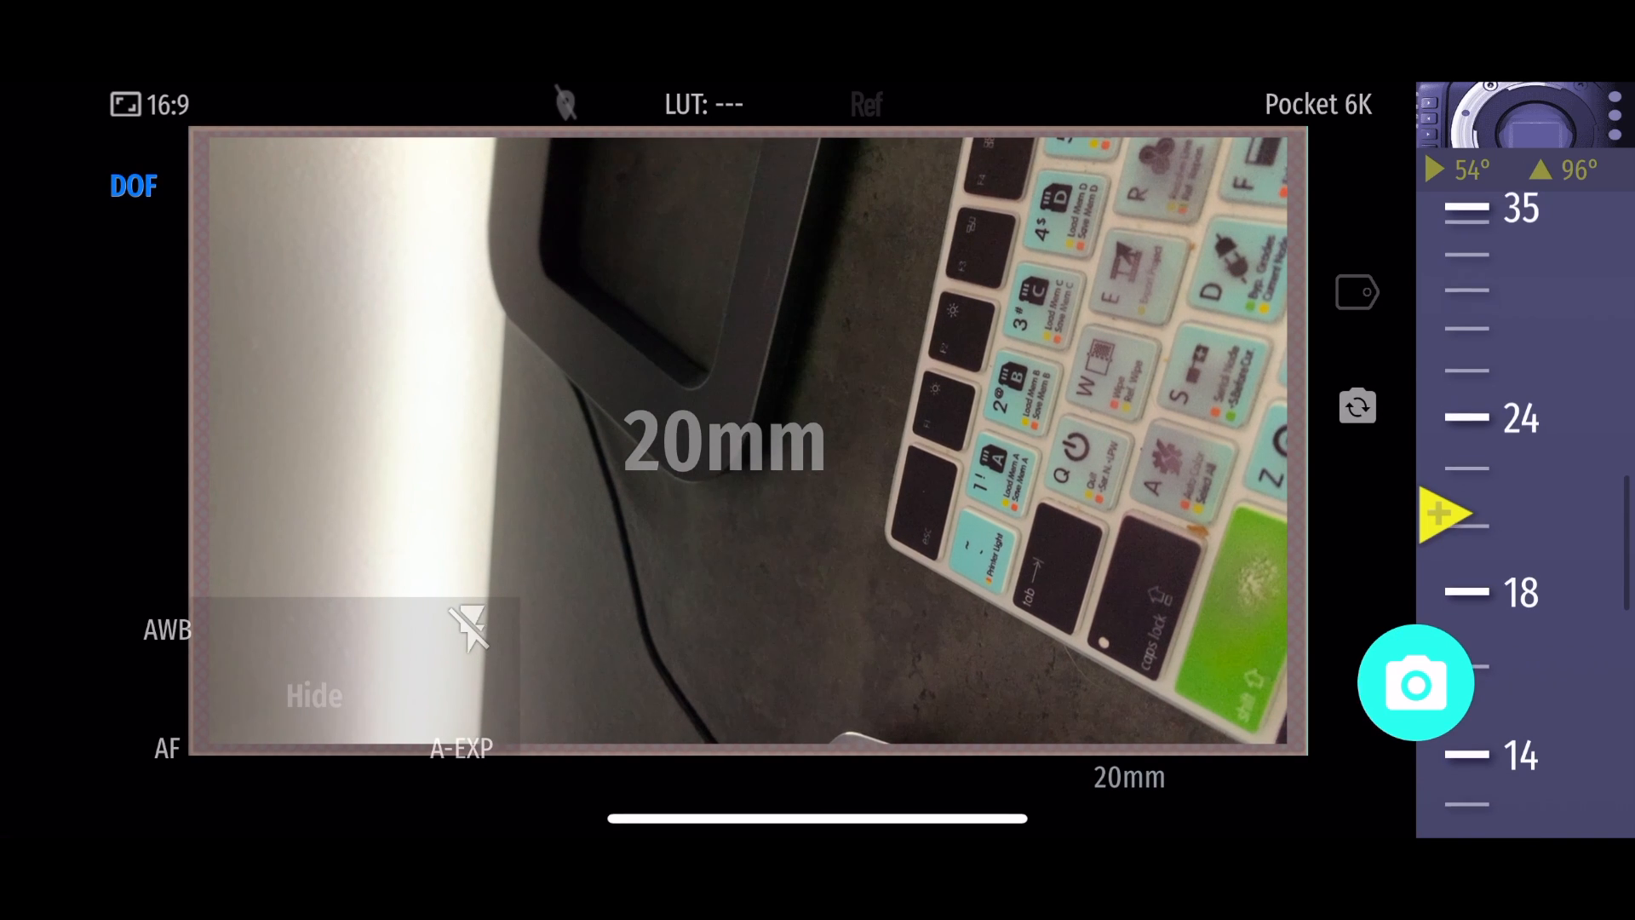
Bring the focal length down to 18mm and trigger a photo of the scene
{"action": "left_click", "coordinate": [1415, 683]}
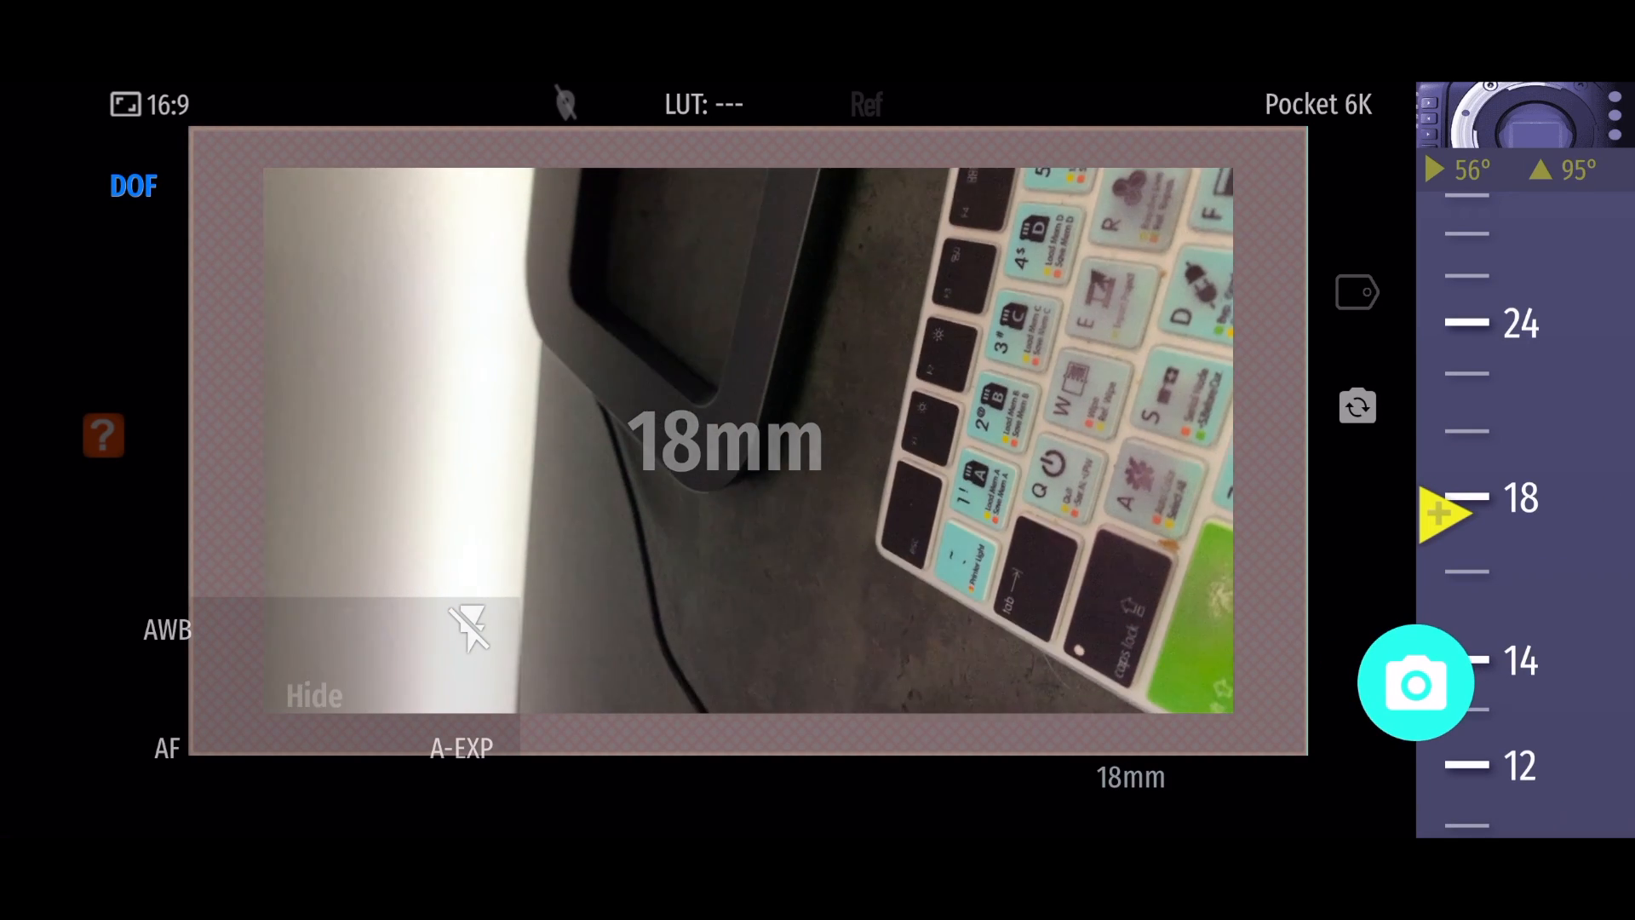
{"action": "left_click", "coordinate": [1415, 683]}
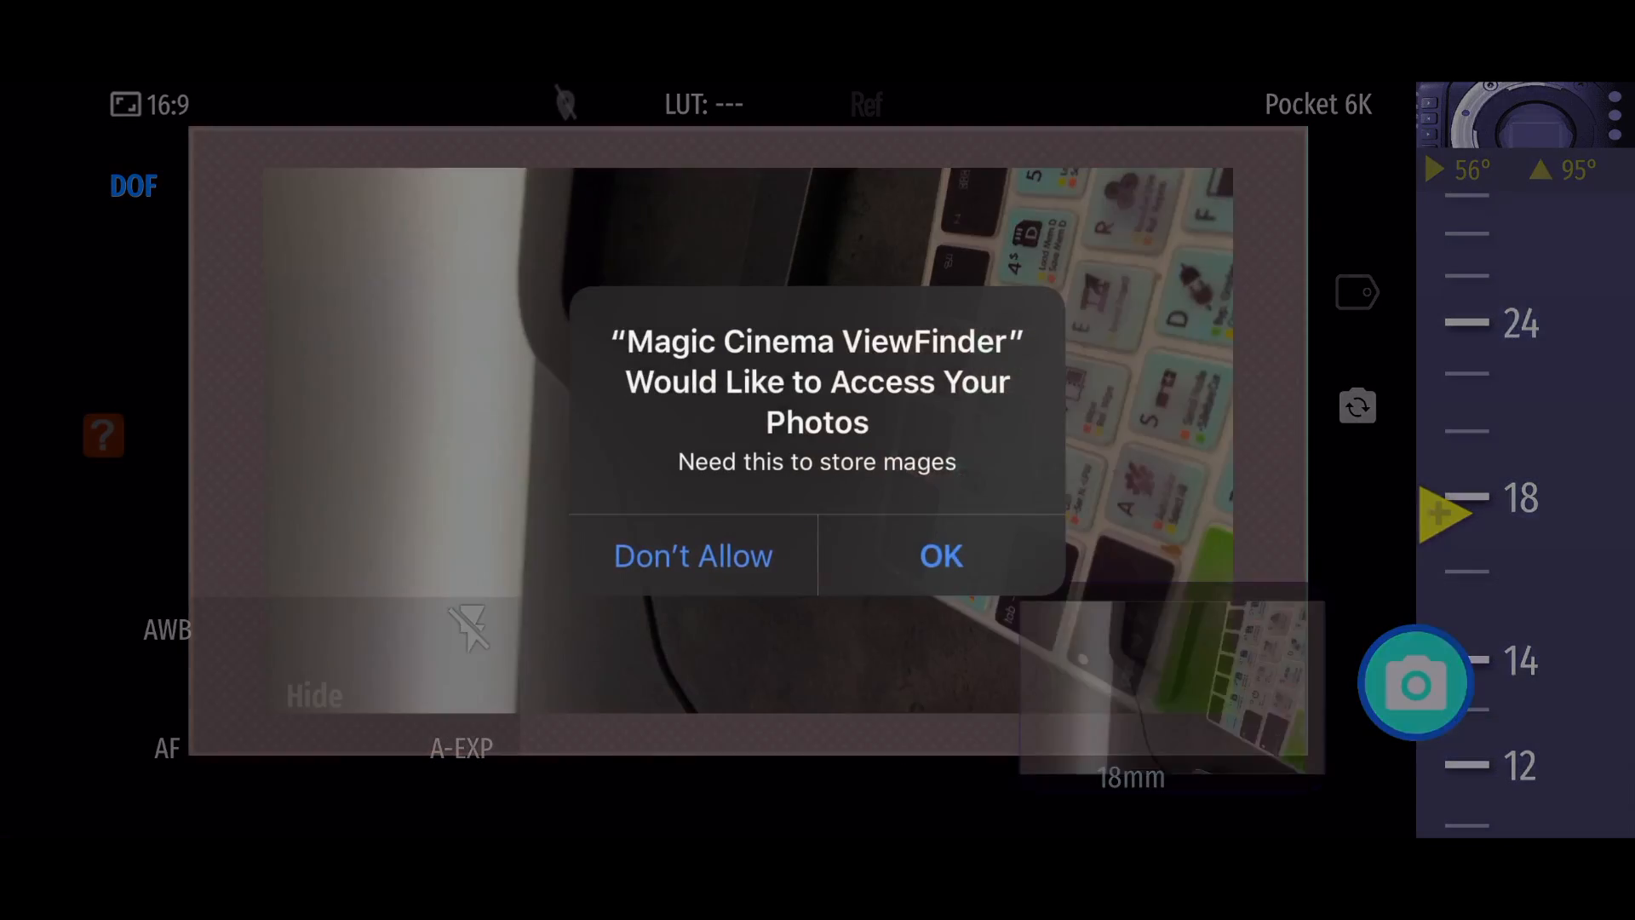
Allow Photos access so the 18mm shot saves, then switch to video capture
{"action": "left_click", "coordinate": [938, 556]}
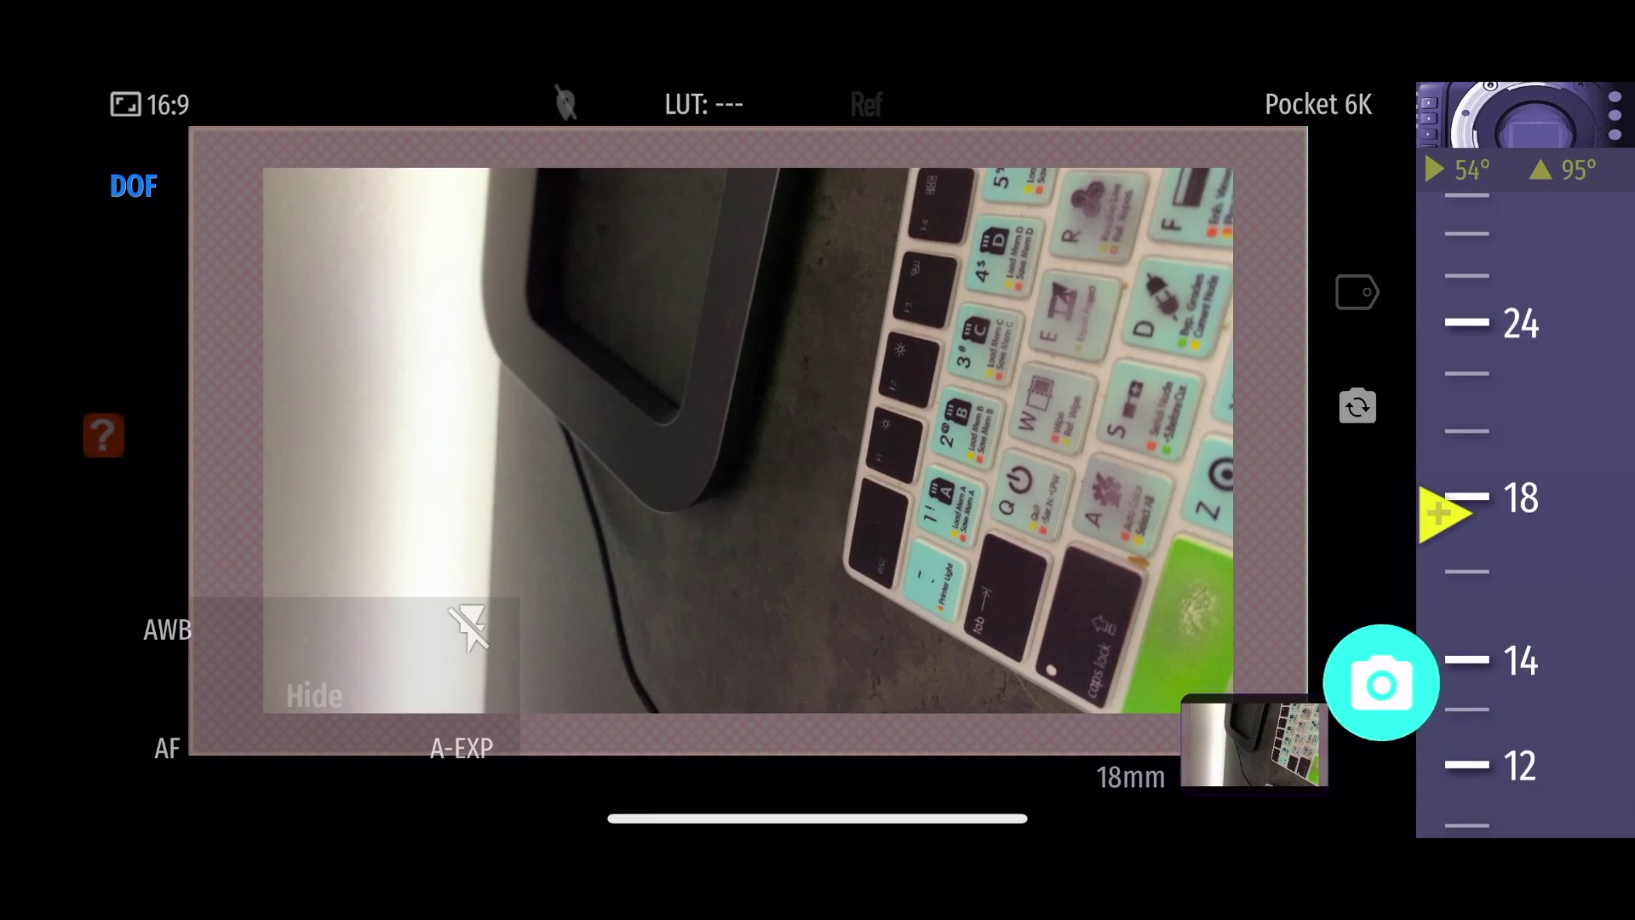
{"action": "left_click", "coordinate": [1383, 683]}
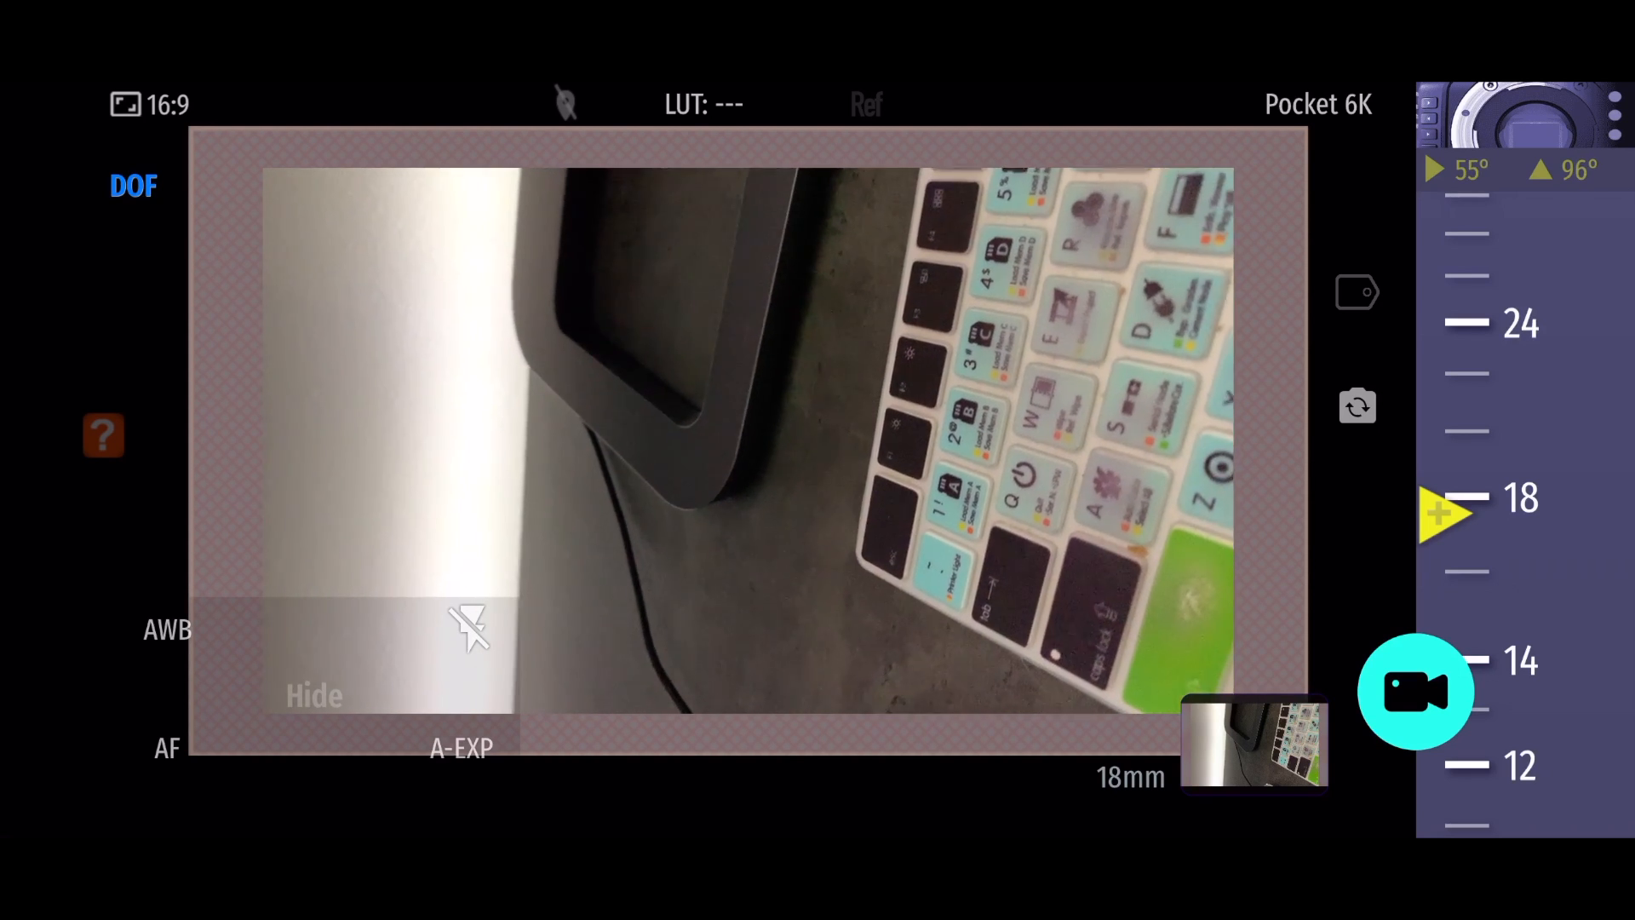
Record a short video clip of the desk at roughly 20–25mm
{"action": "left_click", "coordinate": [1415, 692]}
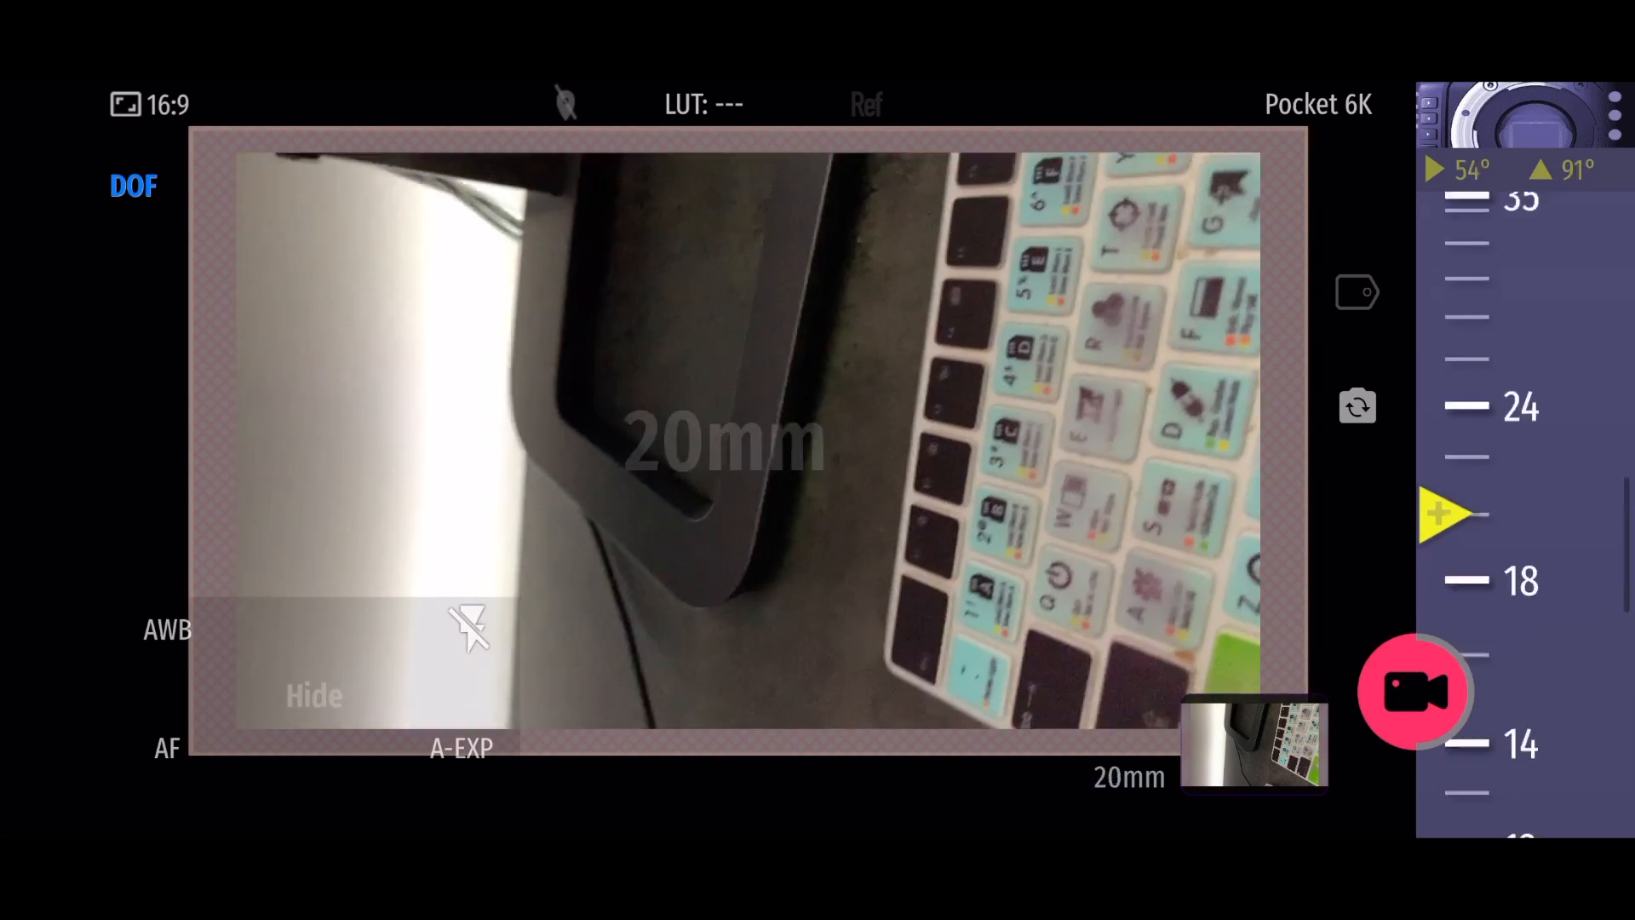
{"action": "left_click", "coordinate": [1416, 692]}
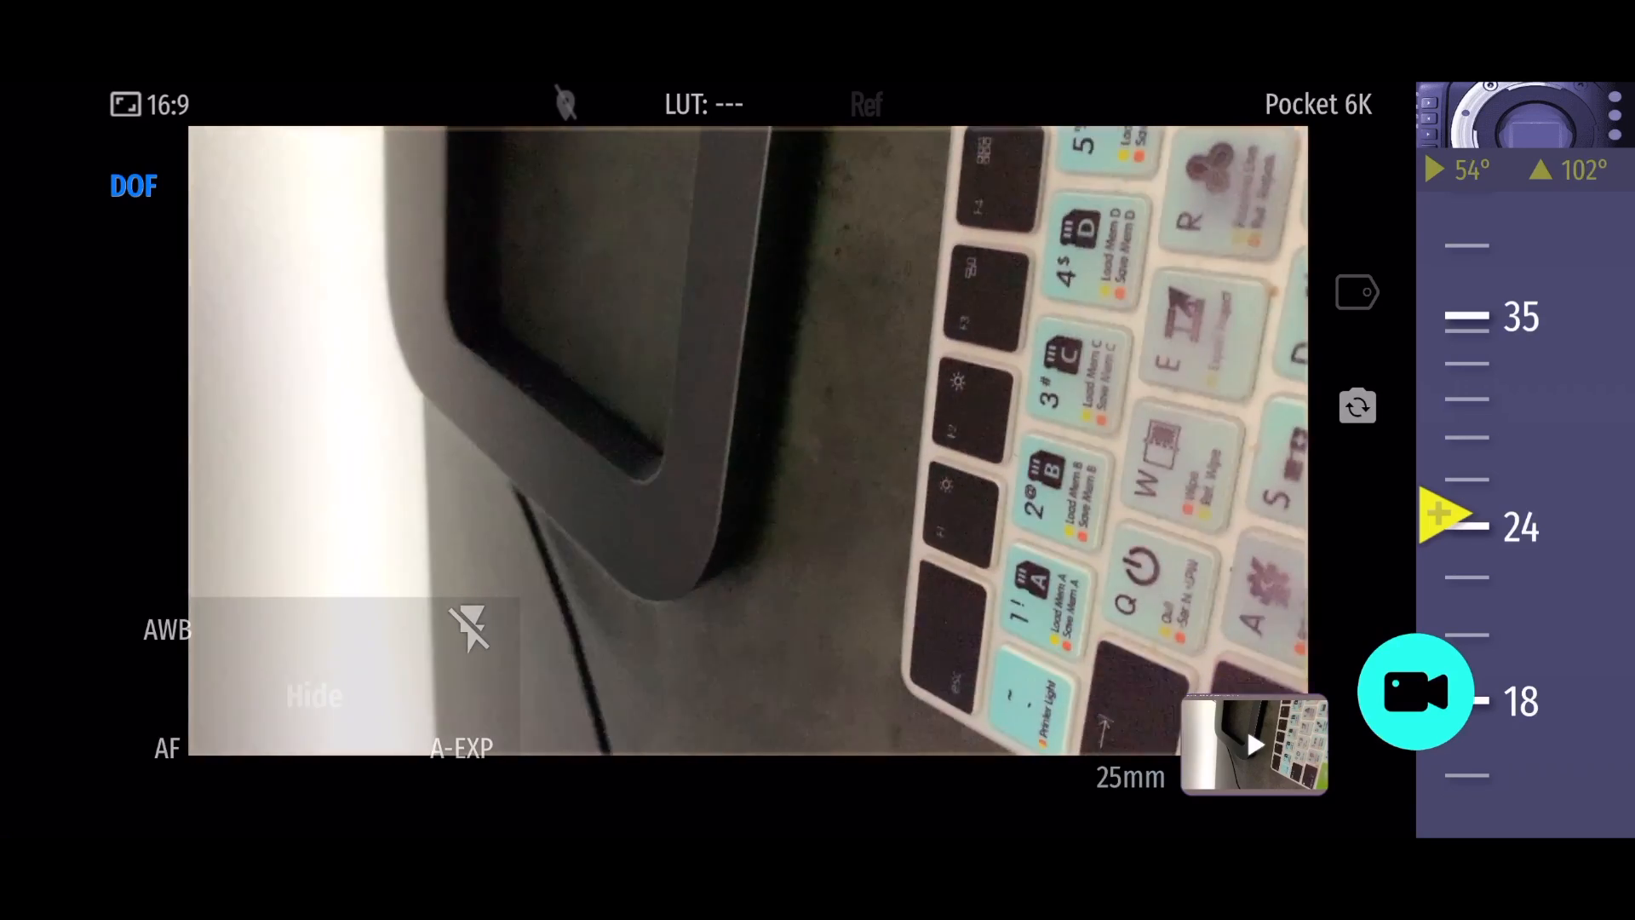
{"action": "left_click", "coordinate": [133, 186]}
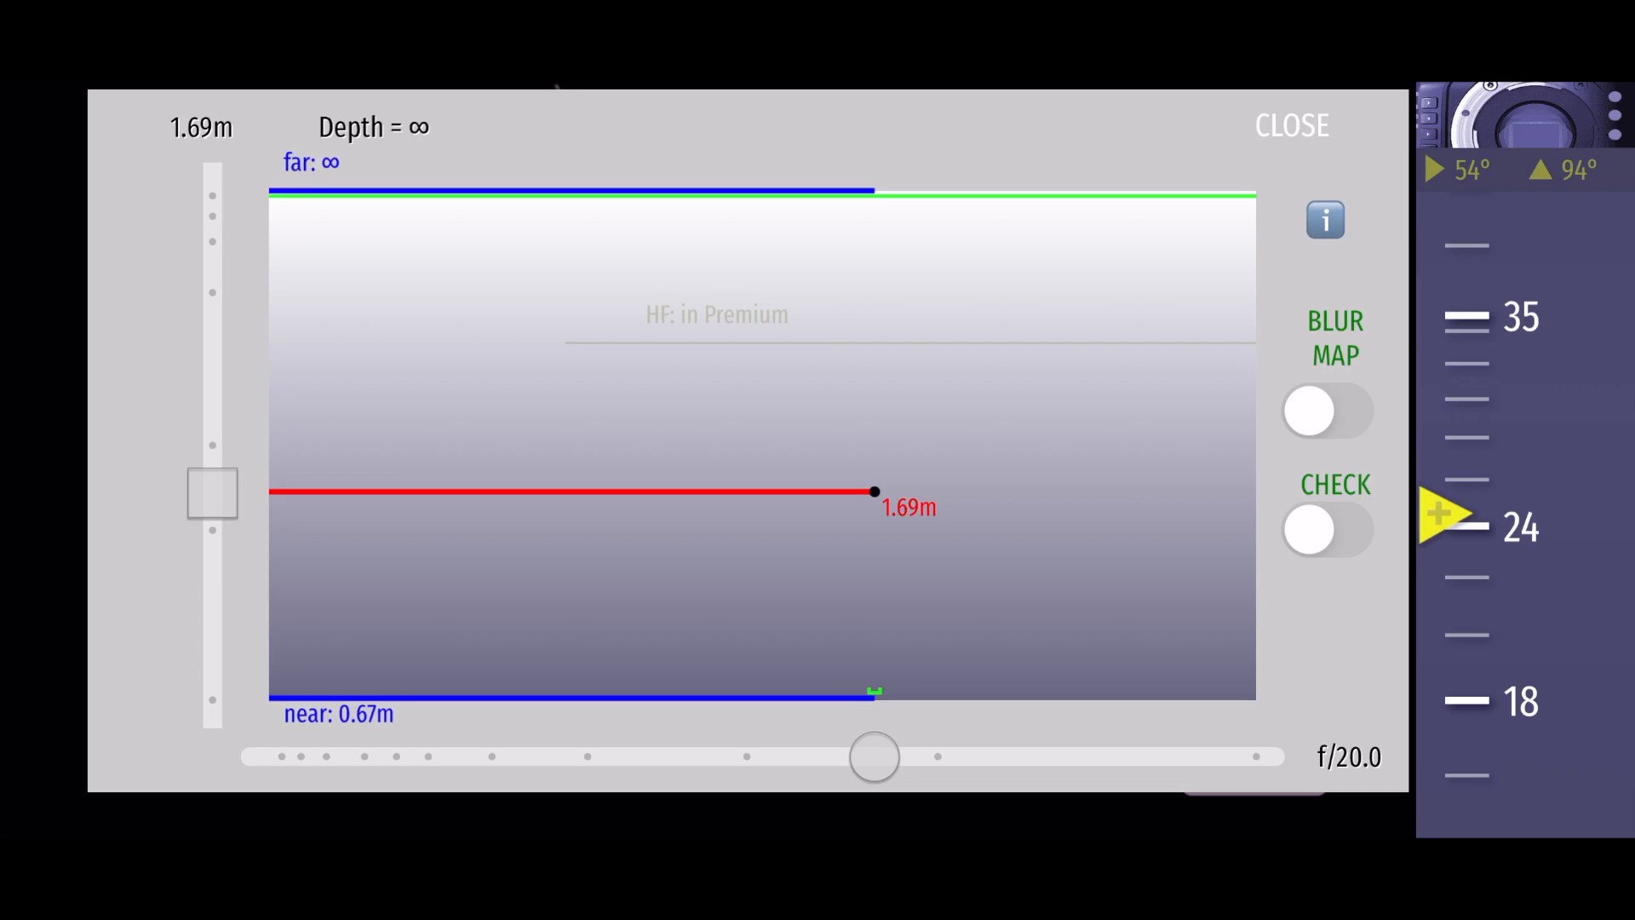
Review DOF for 1.69m at f/20 (near 0.67m, far ∞) and close the calculator
{"action": "left_click", "coordinate": [1291, 125]}
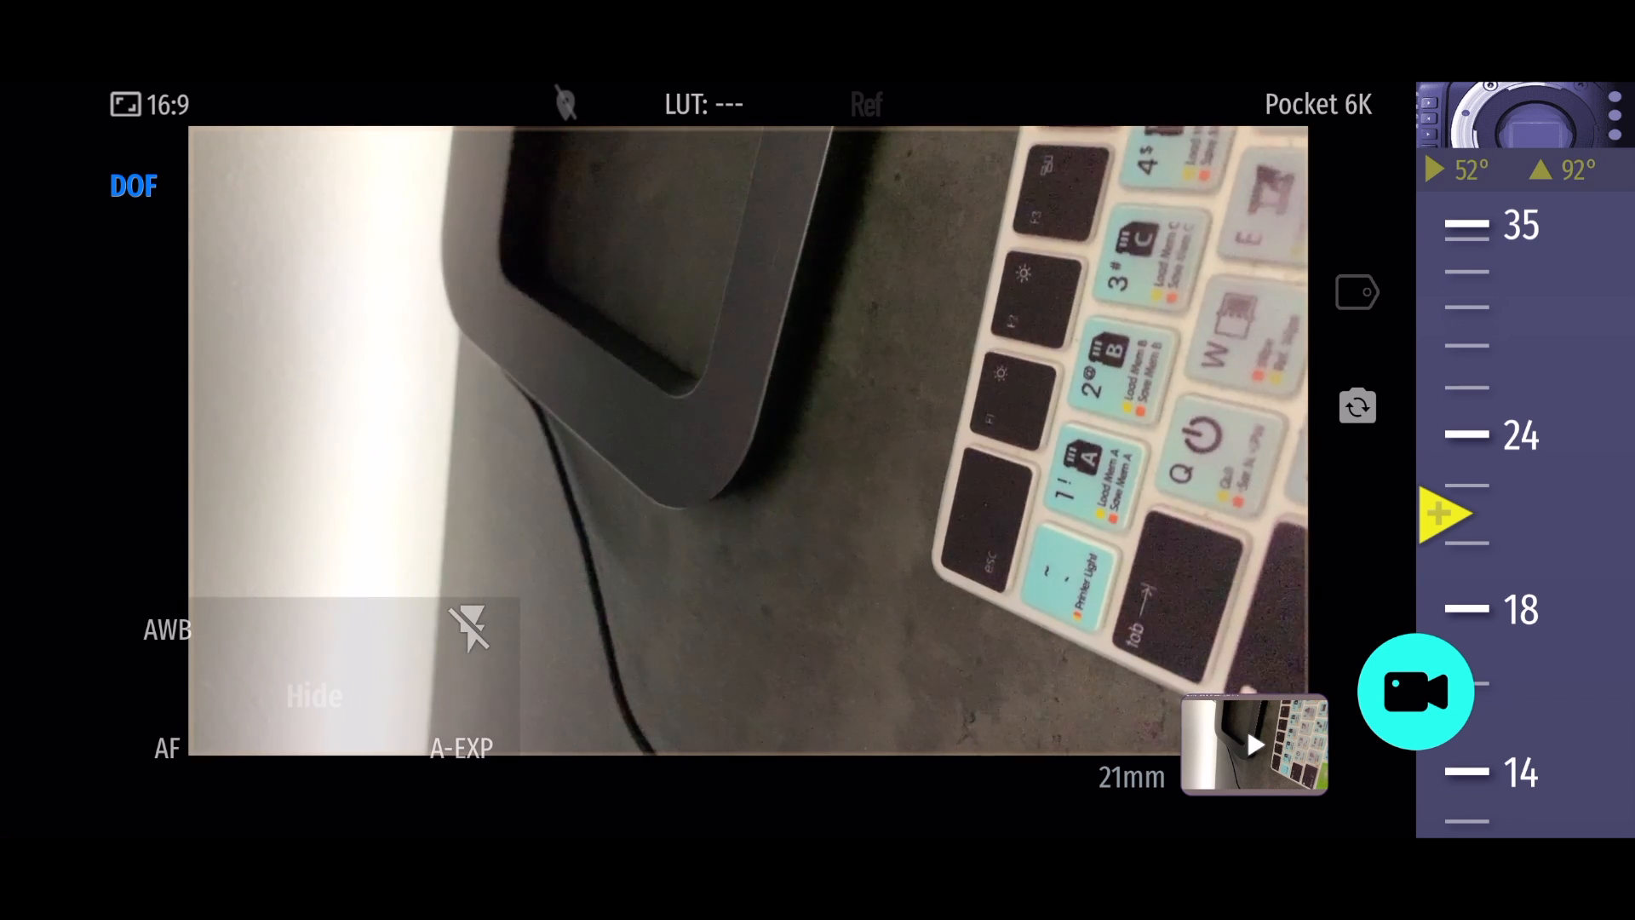